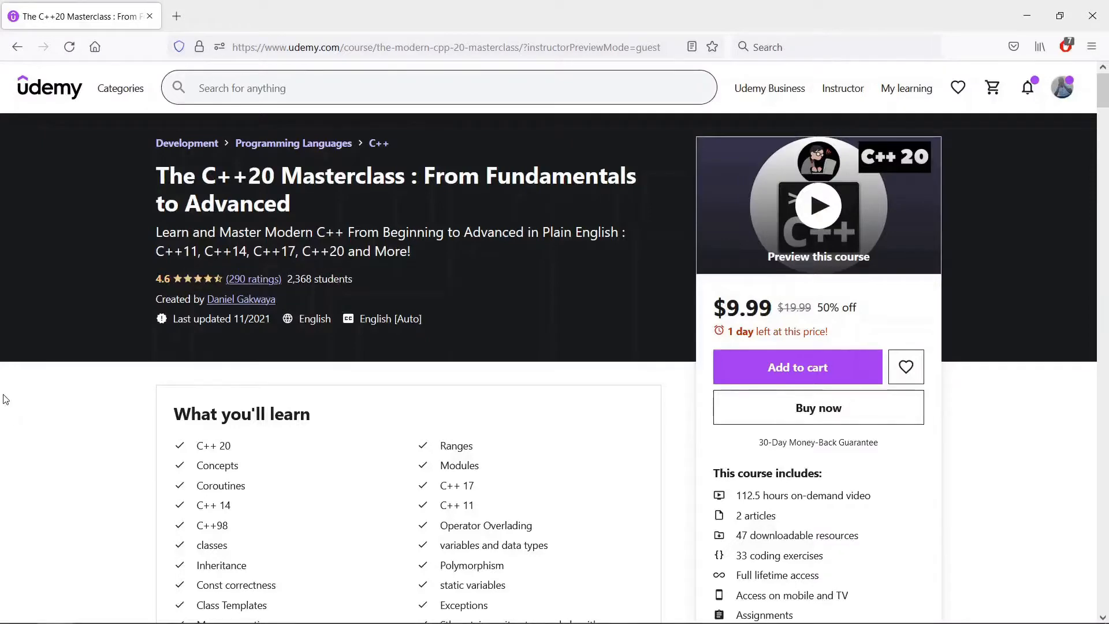
pyautogui.moveTo(196, 271)
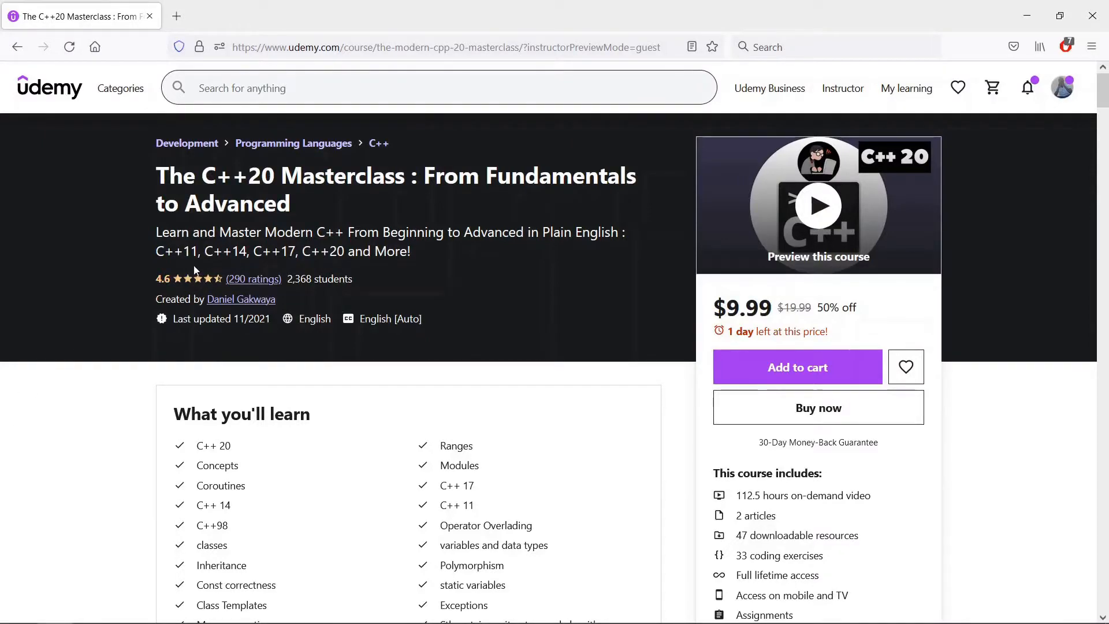
pyautogui.moveTo(144, 201)
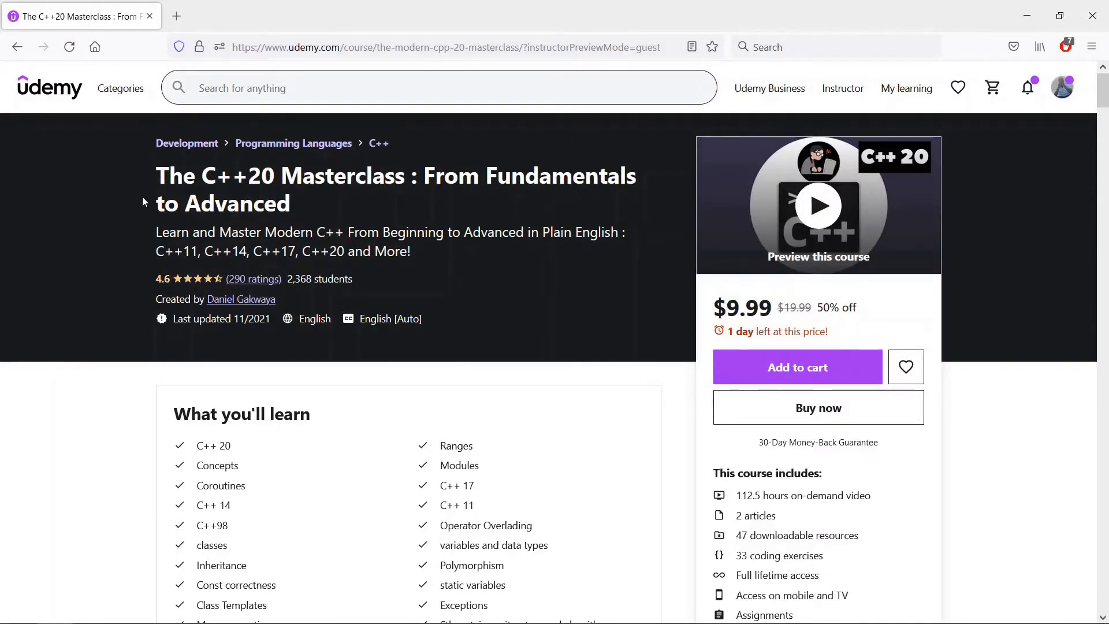
# Step: Expand the C++ 20 Concepts and C++ 20 Modules sections in the course curriculum
pyautogui.scroll(-3)
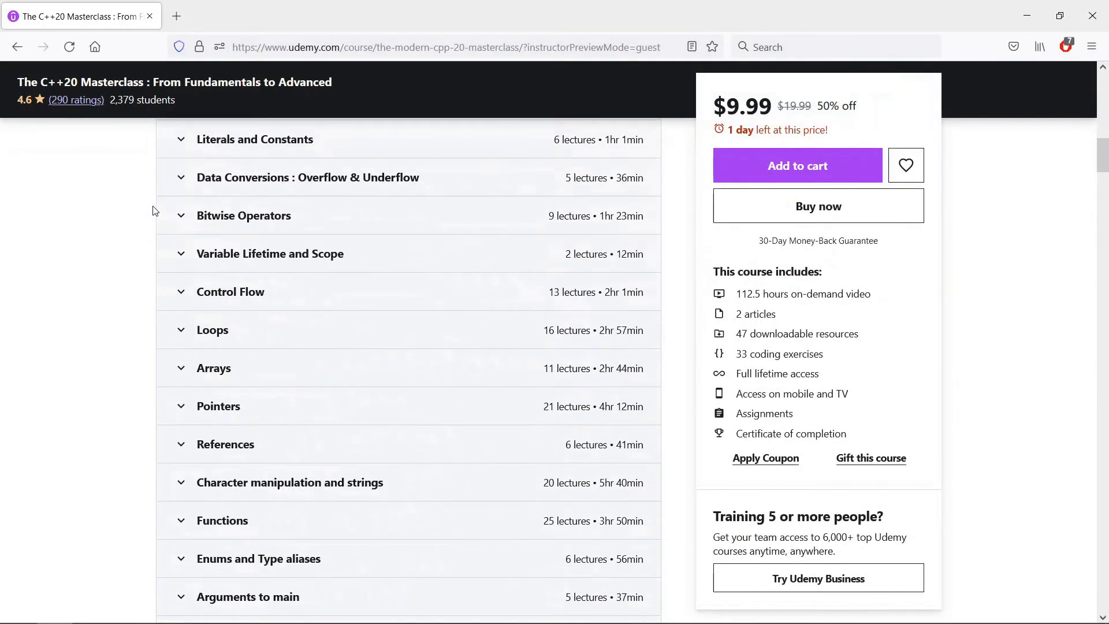
pyautogui.scroll(-3)
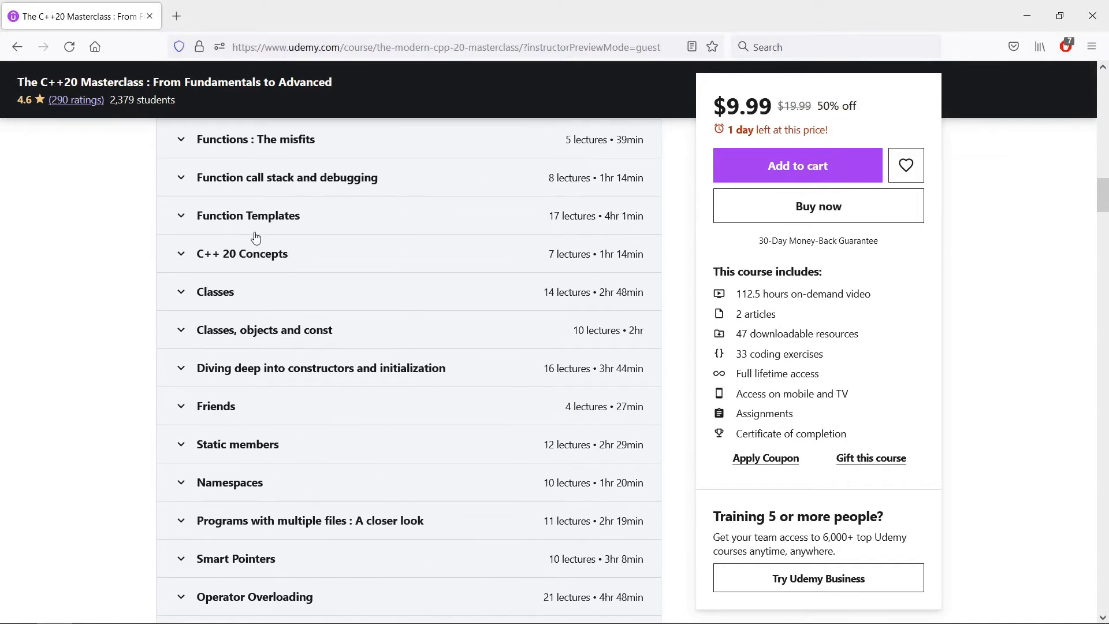
pyautogui.scroll(-3)
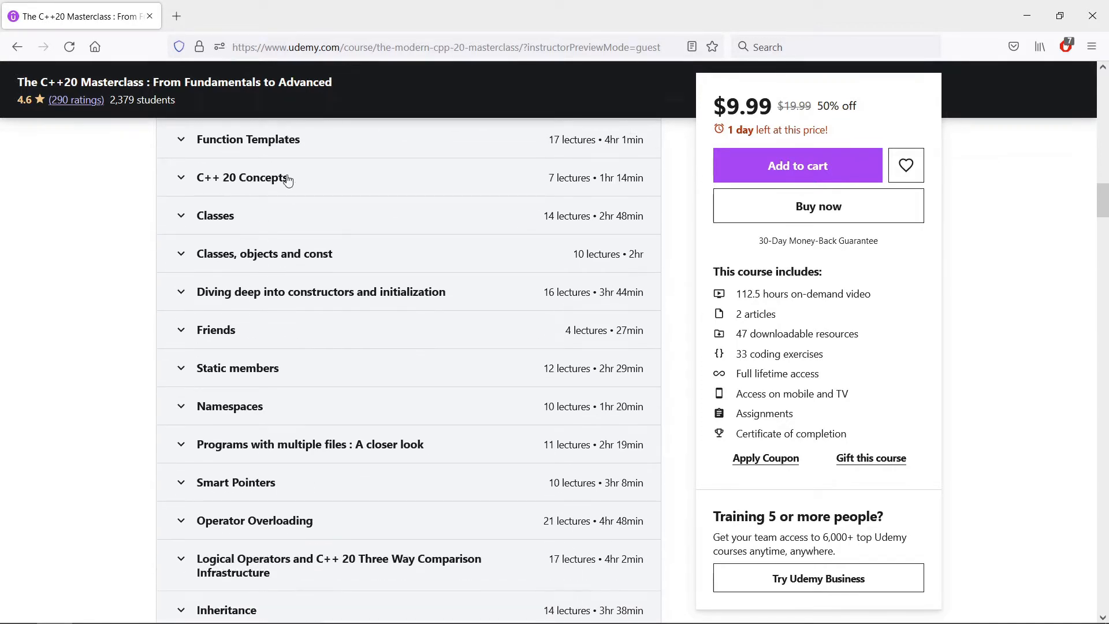
pyautogui.click(243, 178)
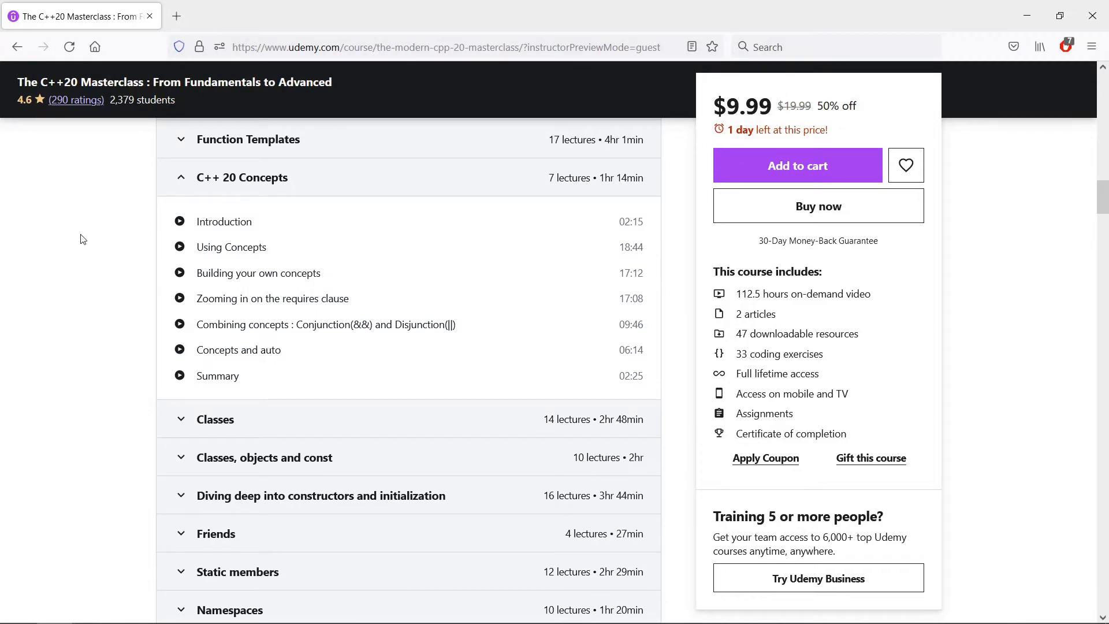
pyautogui.scroll(-3)
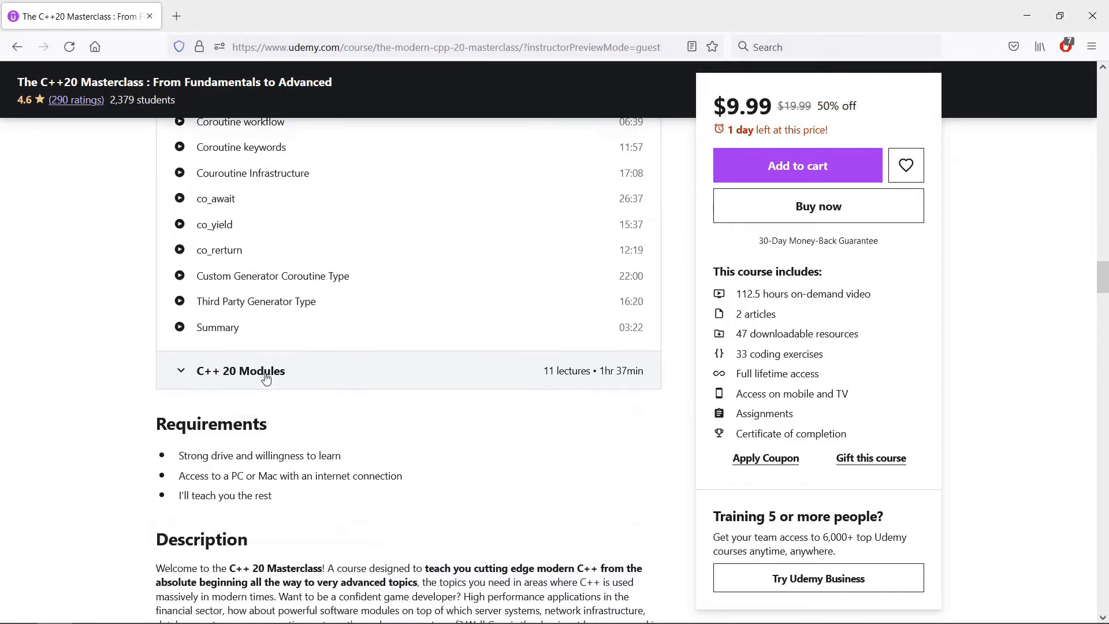
pyautogui.click(240, 371)
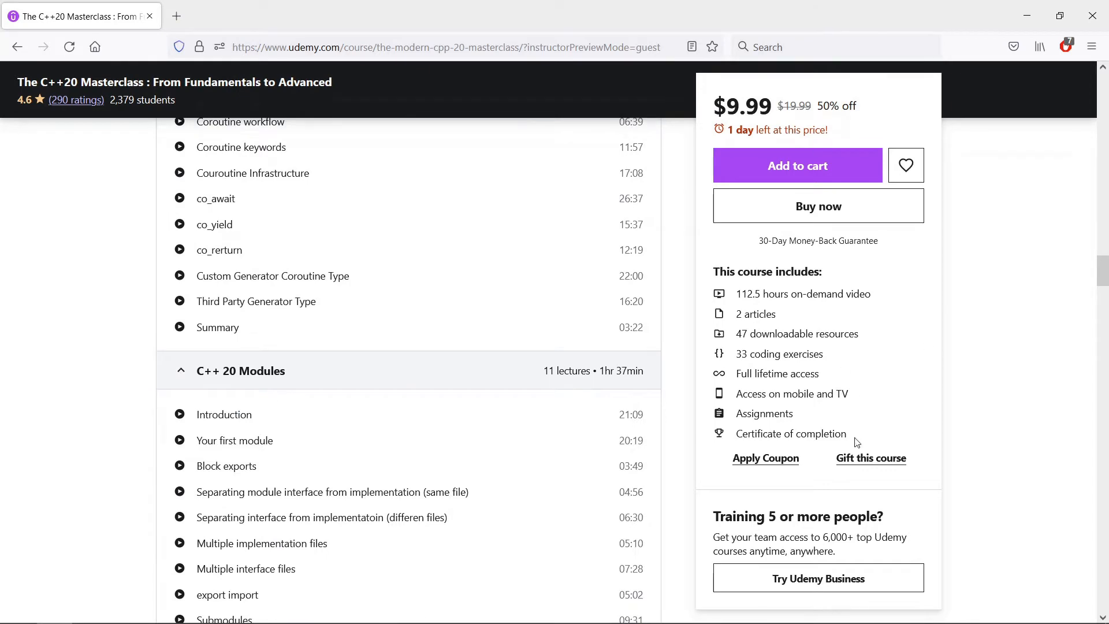
# Step: Highlight the course-includes feature list and browse down to the reviews
pyautogui.moveTo(750, 293); pyautogui.dragTo(843, 433)
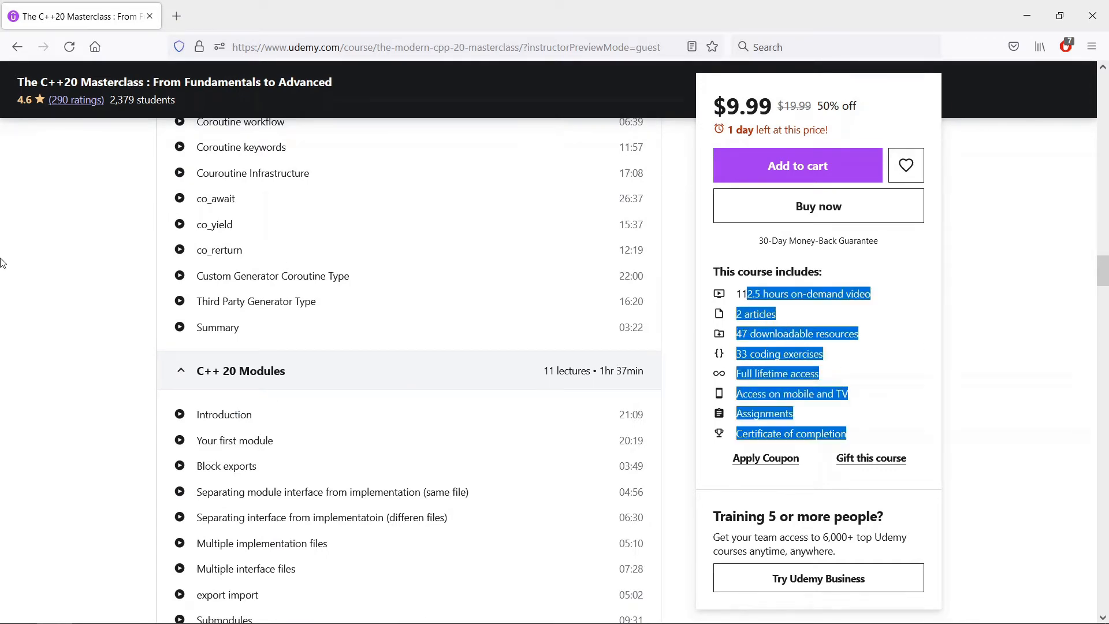
pyautogui.scroll(-3)
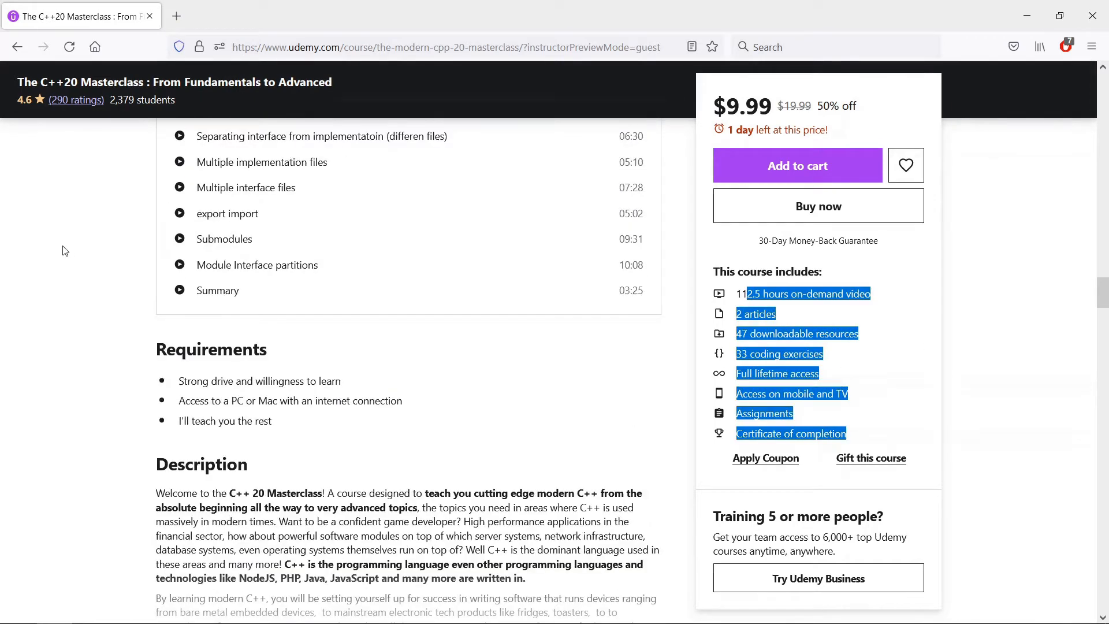
pyautogui.scroll(-3)
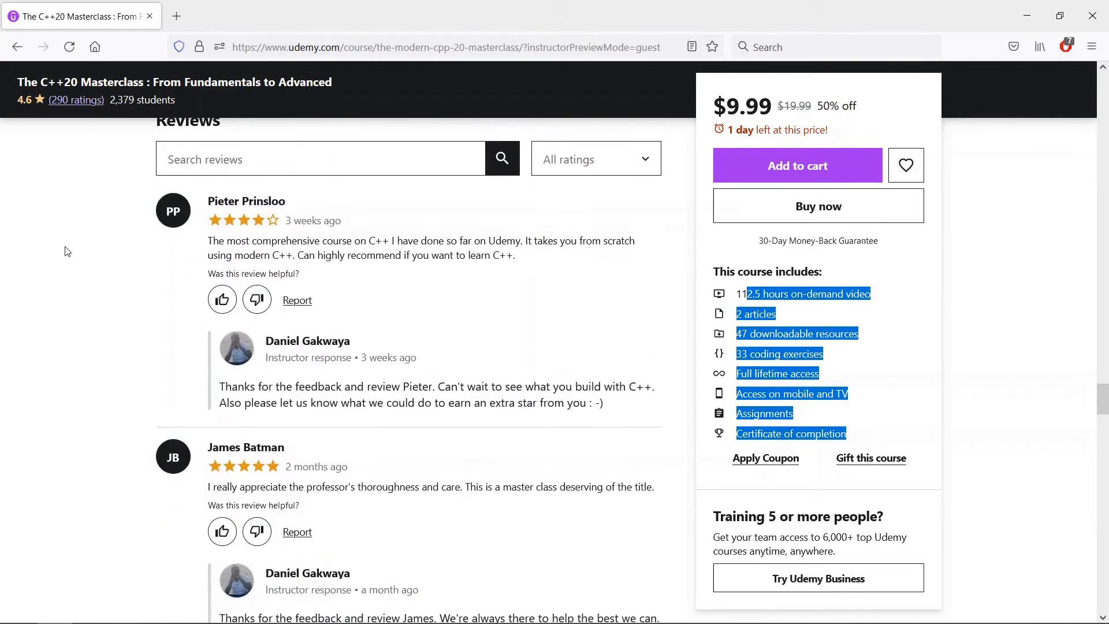
pyautogui.scroll(-3)
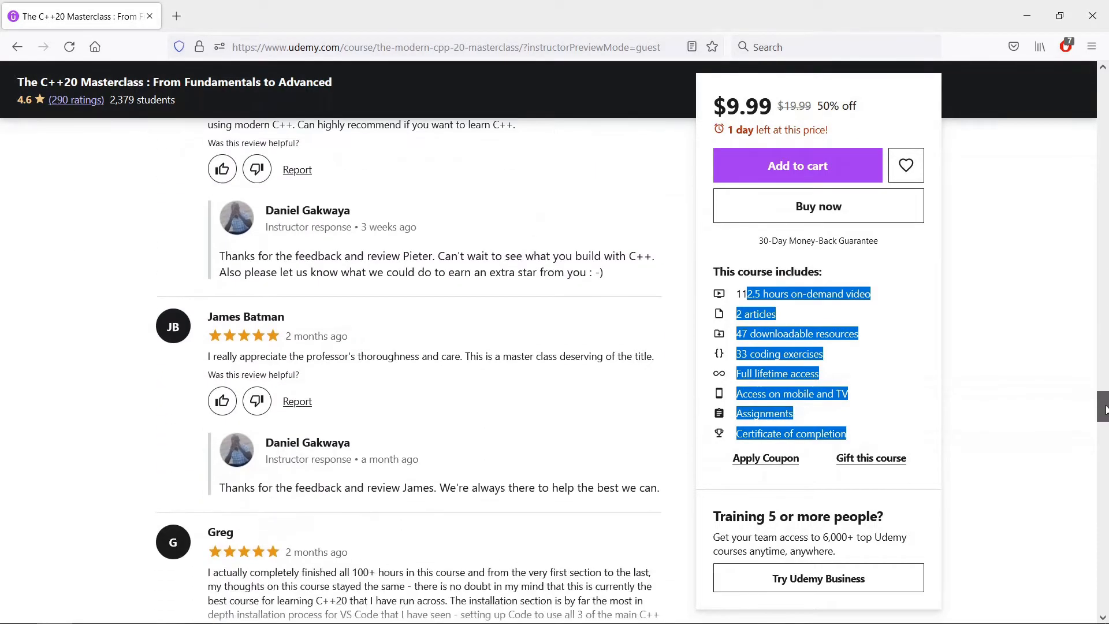
pyautogui.scroll(-3)
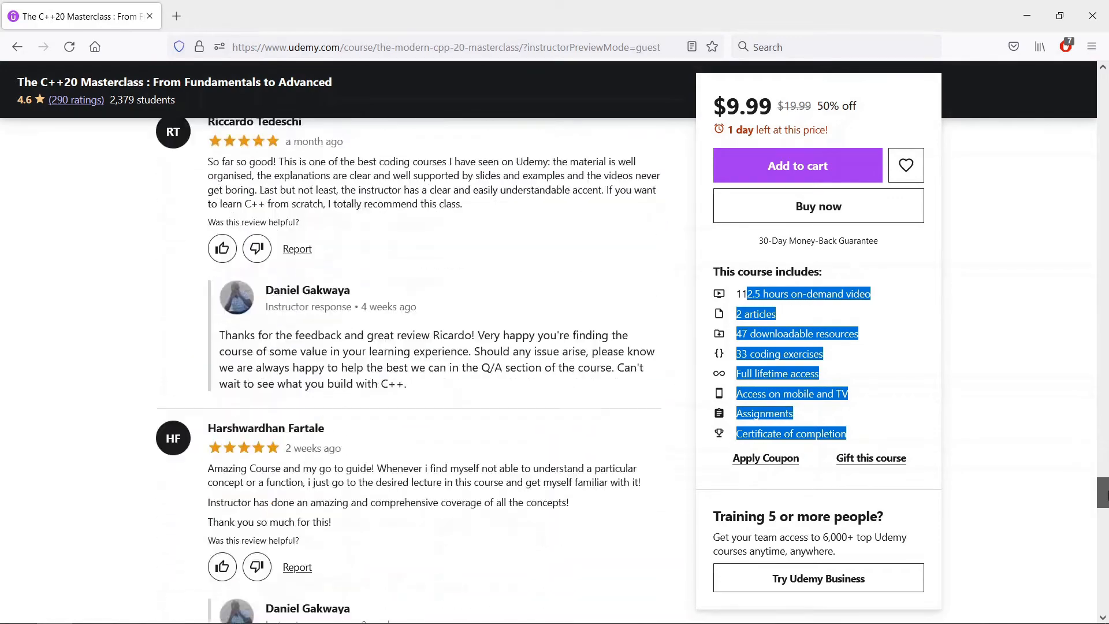
pyautogui.scroll(-3)
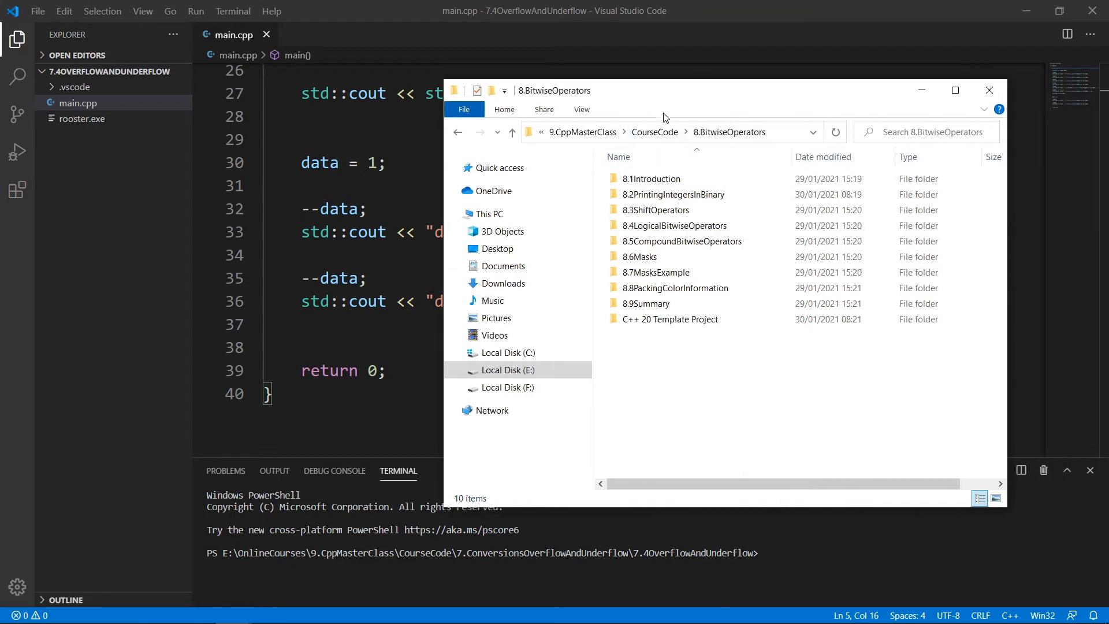
pyautogui.moveTo(671, 264)
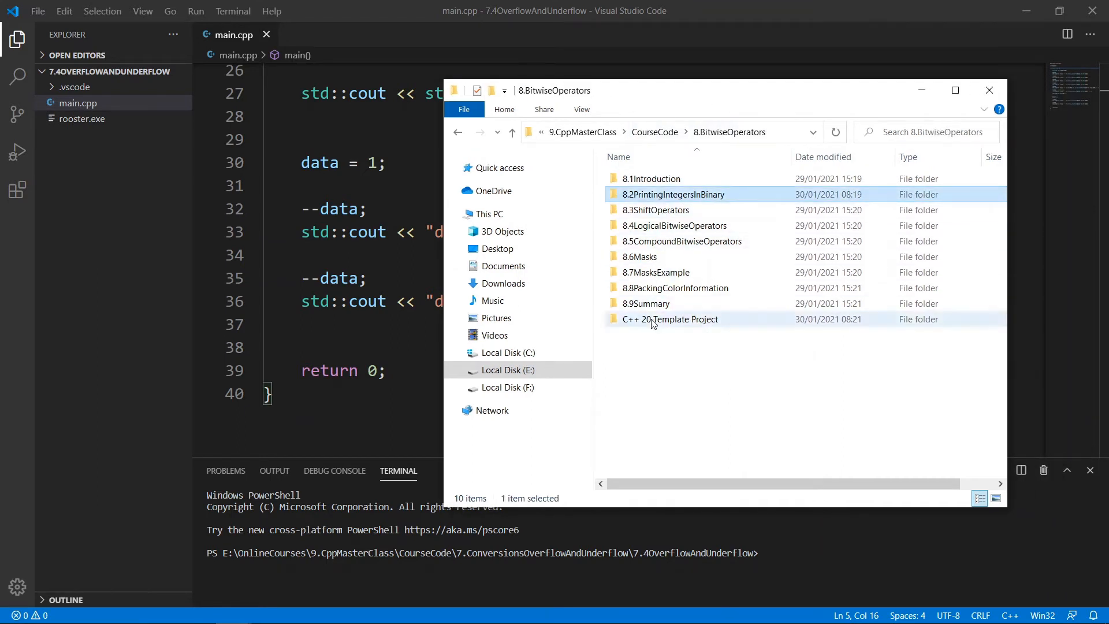
# Step: Open the 8.2PrintingIntegersInBinary project folder so its starter main.cpp shows in the editor
pyautogui.doubleClick(671, 319)
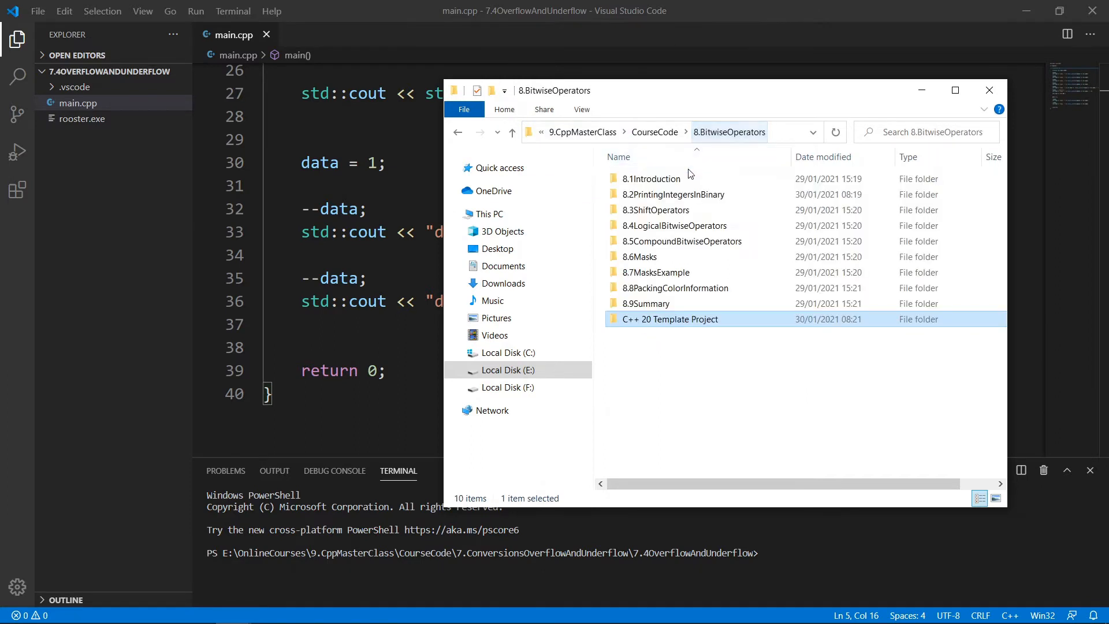
pyautogui.doubleClick(674, 194)
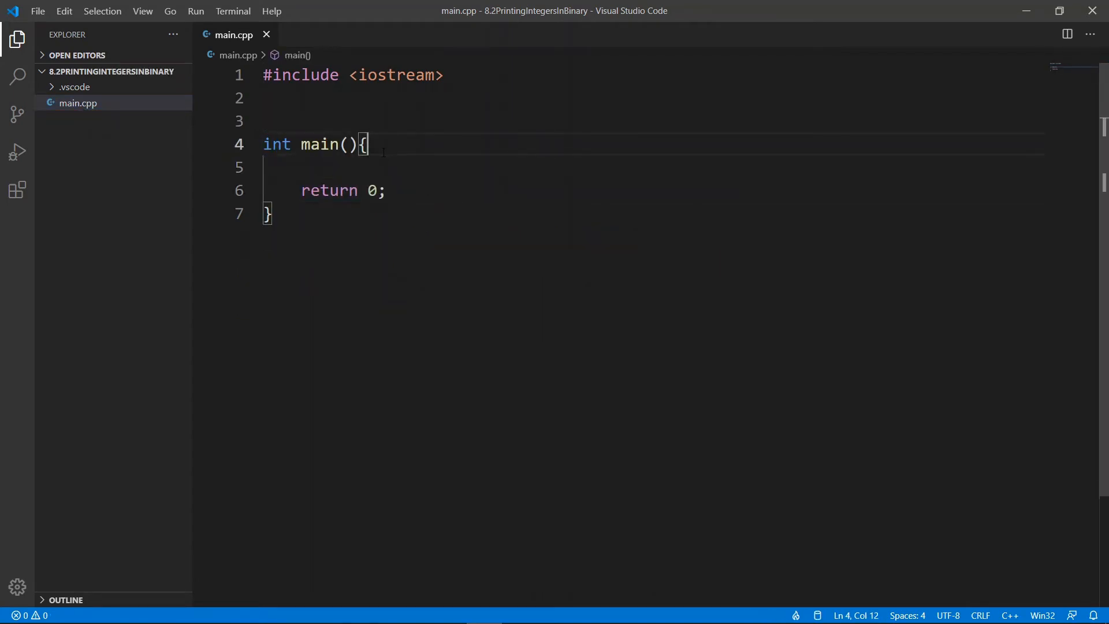
# Step: Write unsigned short int data {15}; inside main
pyautogui.press('Enter')
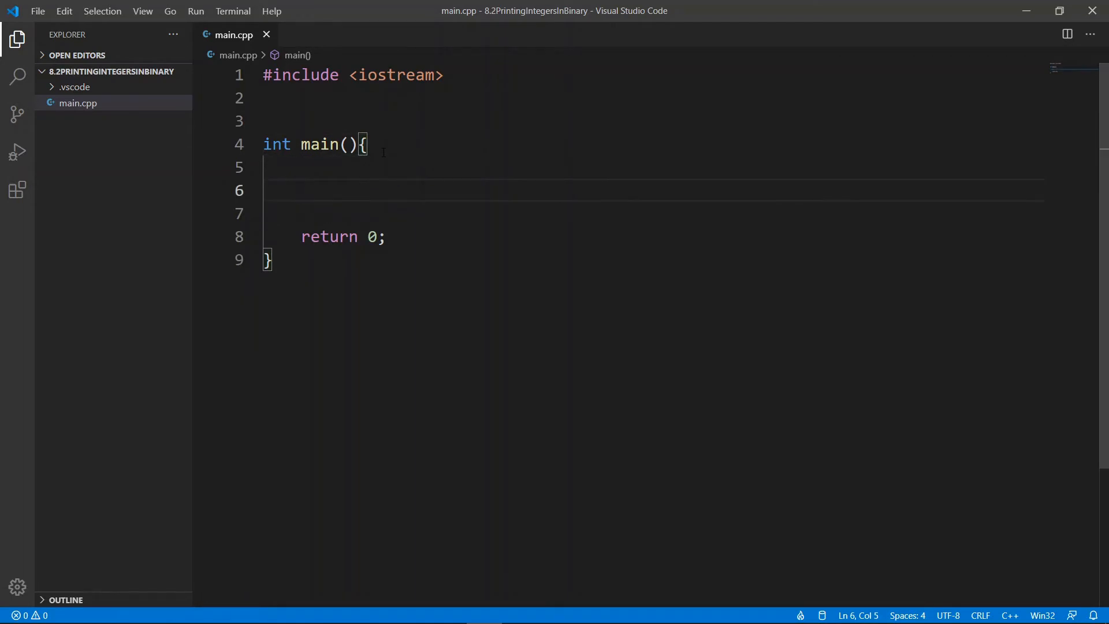
pyautogui.write('unsigned int')
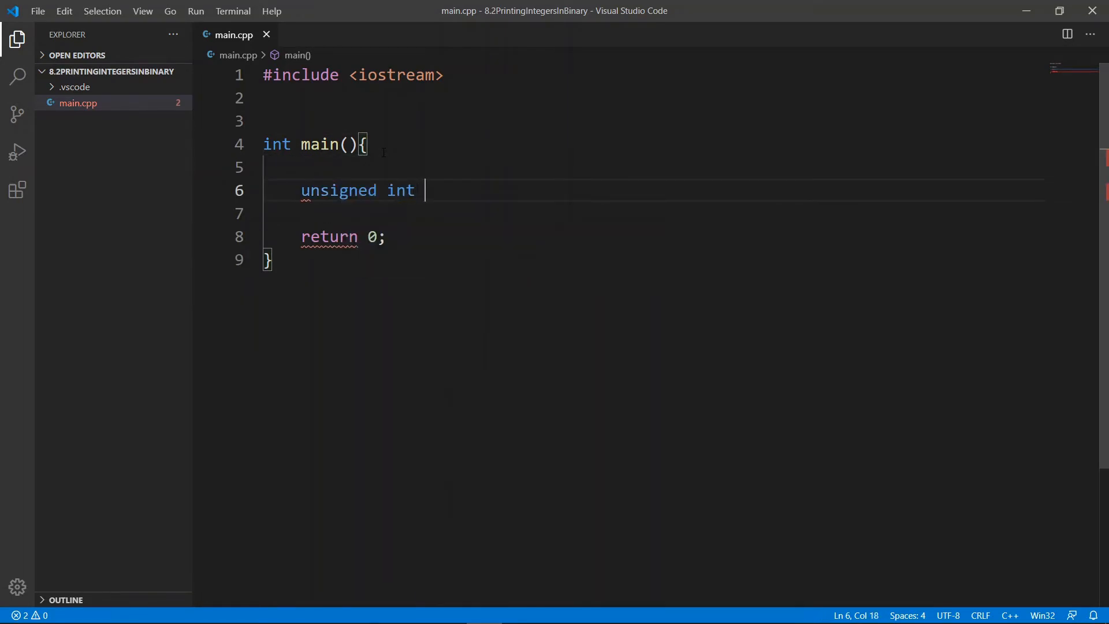
pyautogui.write('short')
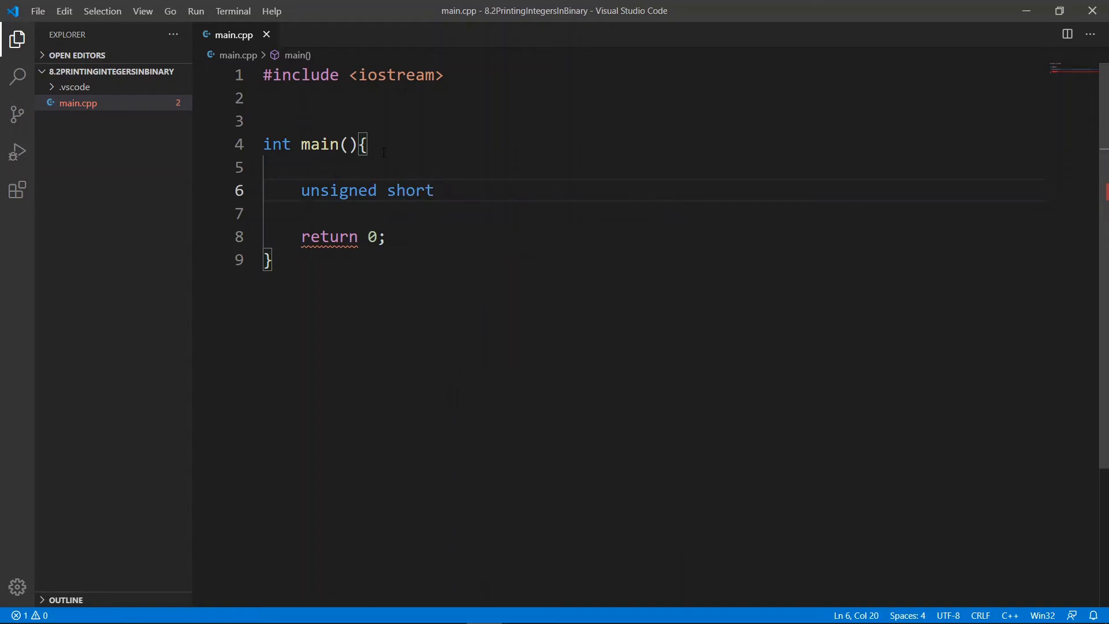
pyautogui.write('int')
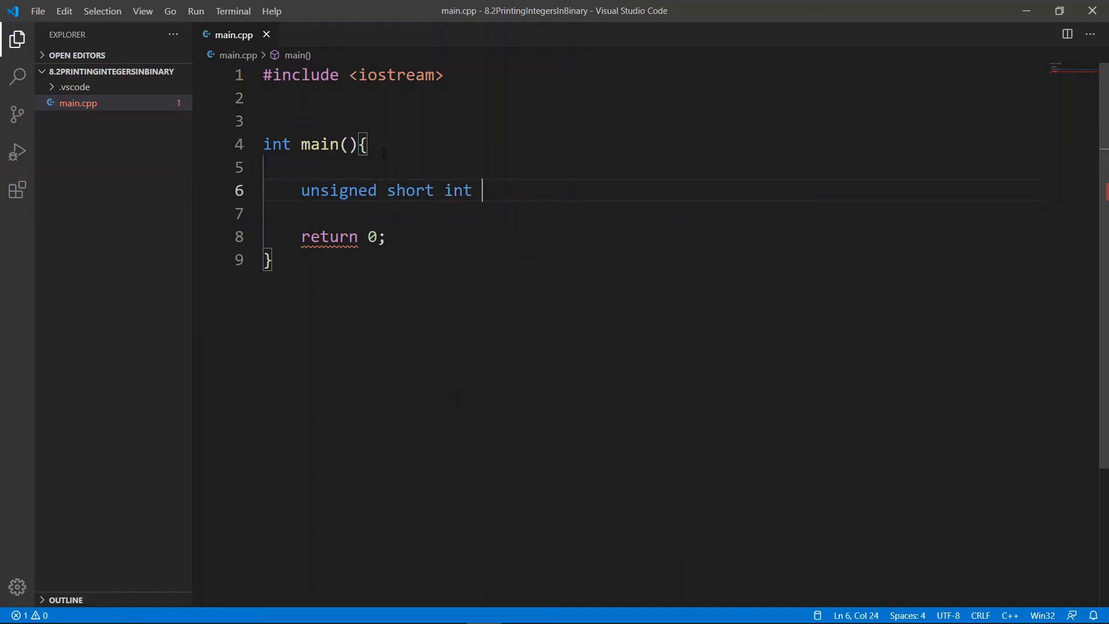
pyautogui.write('data {')
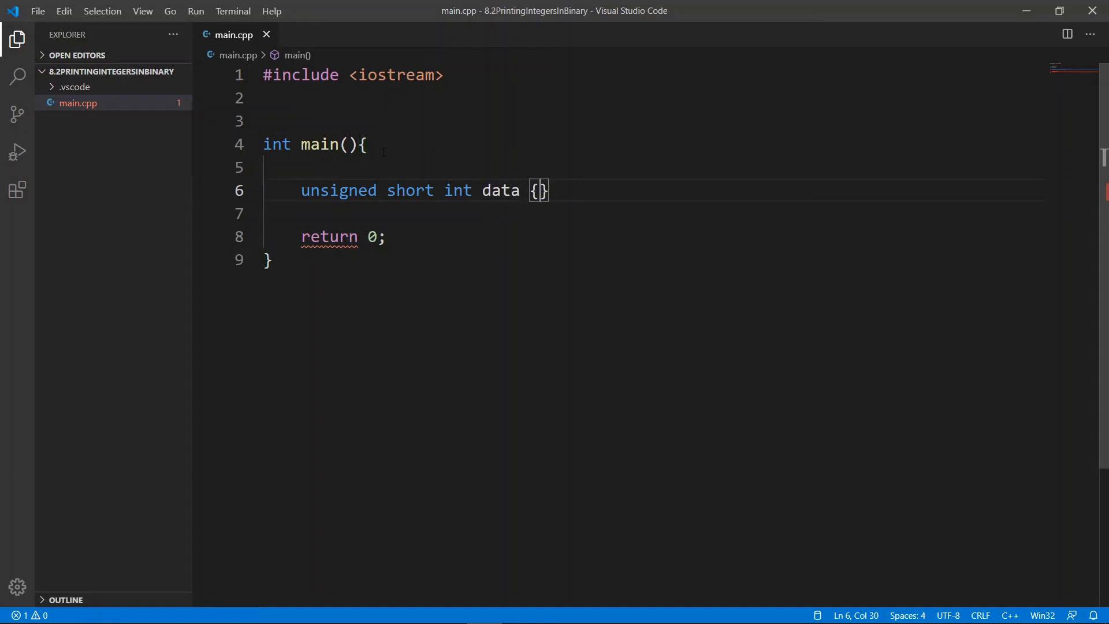
pyautogui.write(';')
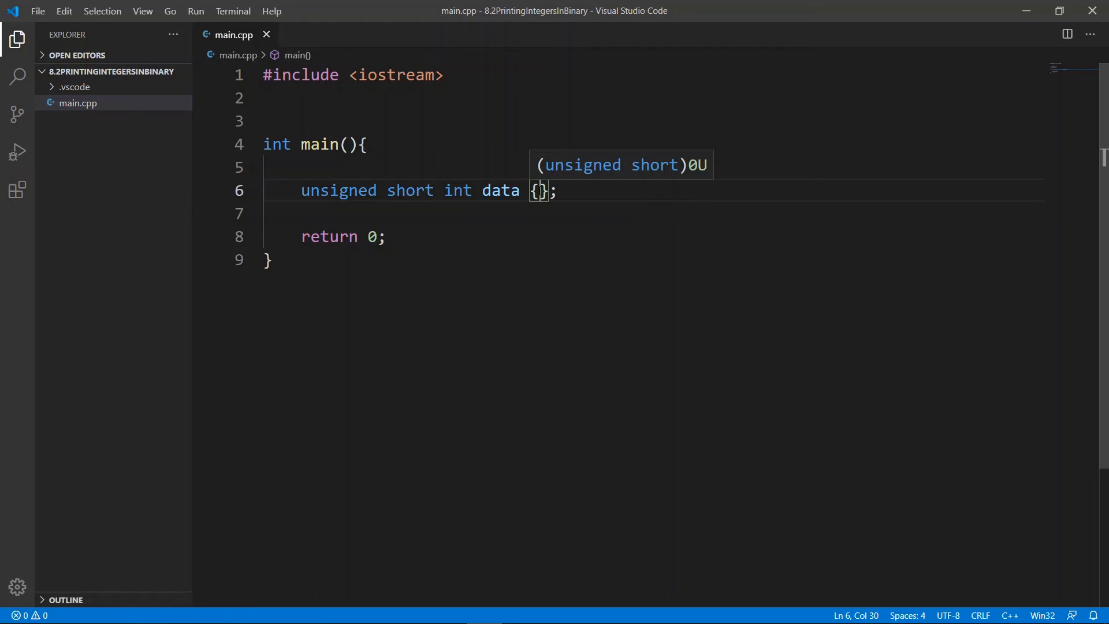
pyautogui.write('15')
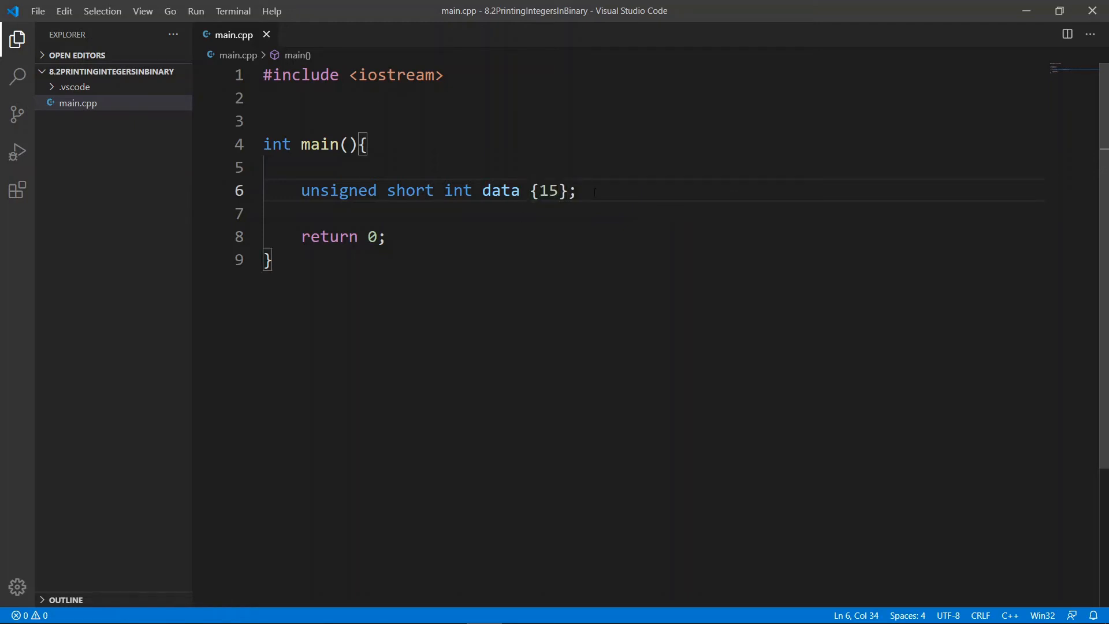
# Step: Write a std::cout line printing "data (dec) : " with std::dec and std::endl
pyautogui.write('s')
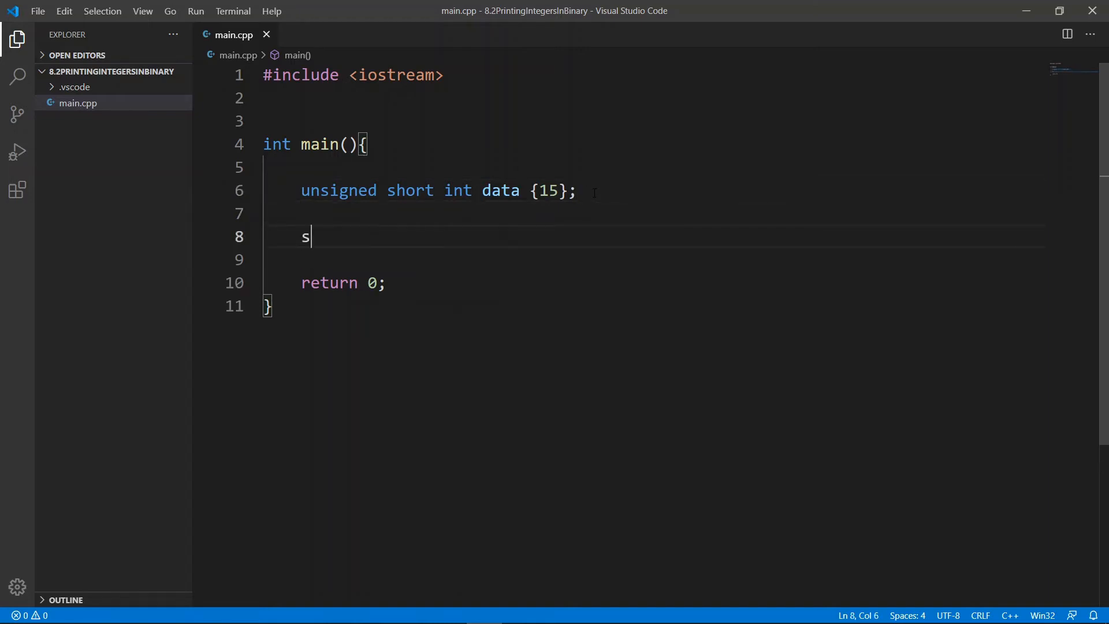
pyautogui.write('td::cout << "data "')
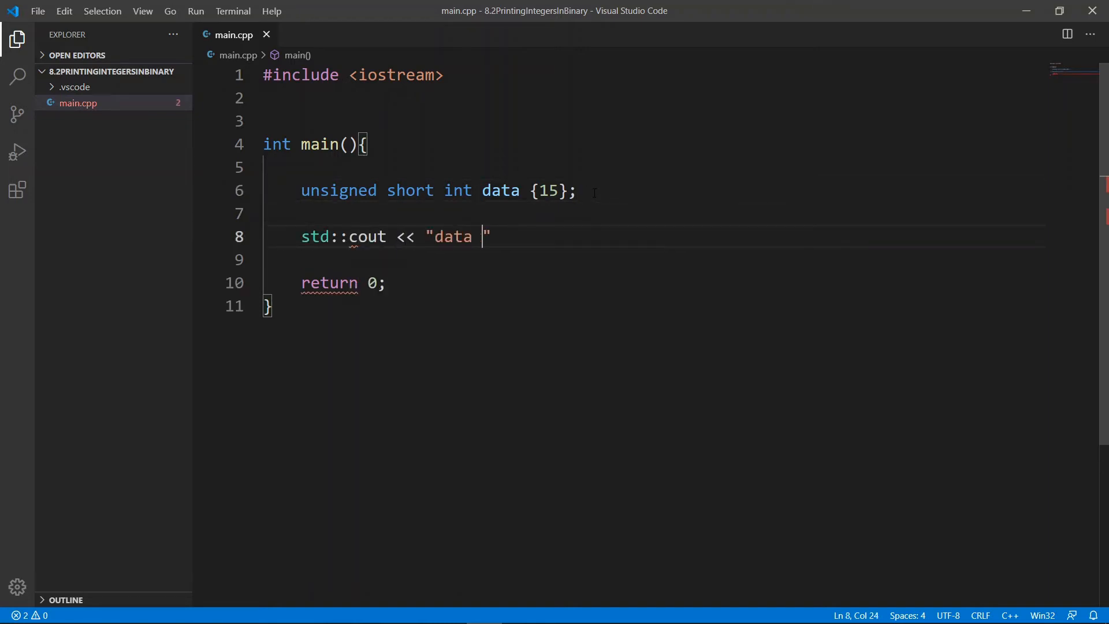
pyautogui.write('(dec) :')
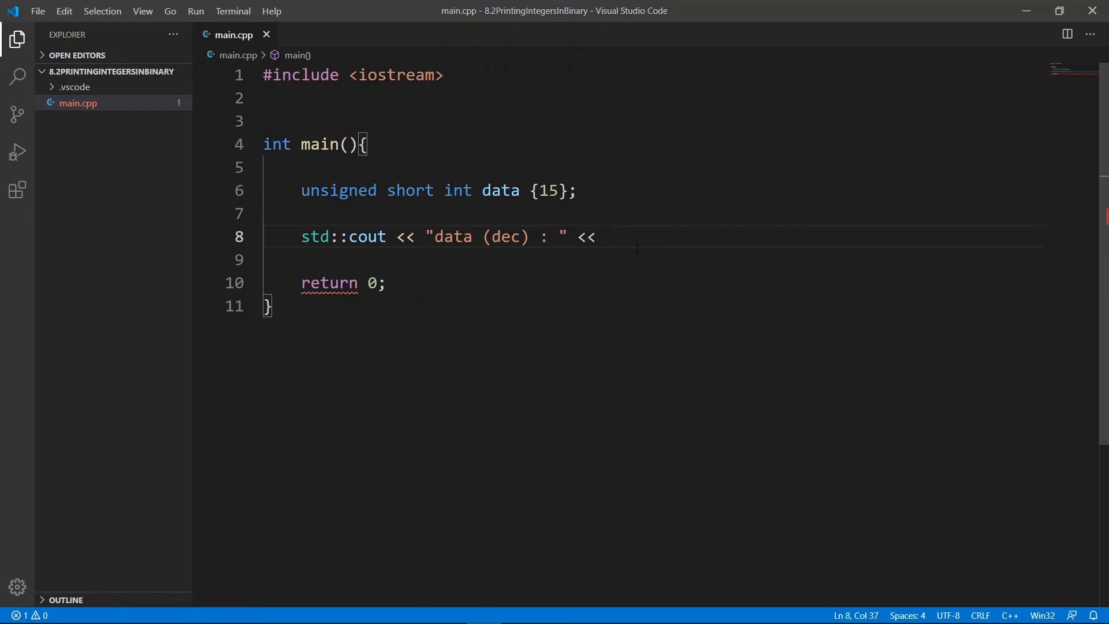
pyautogui.write('std::dec << data << std')
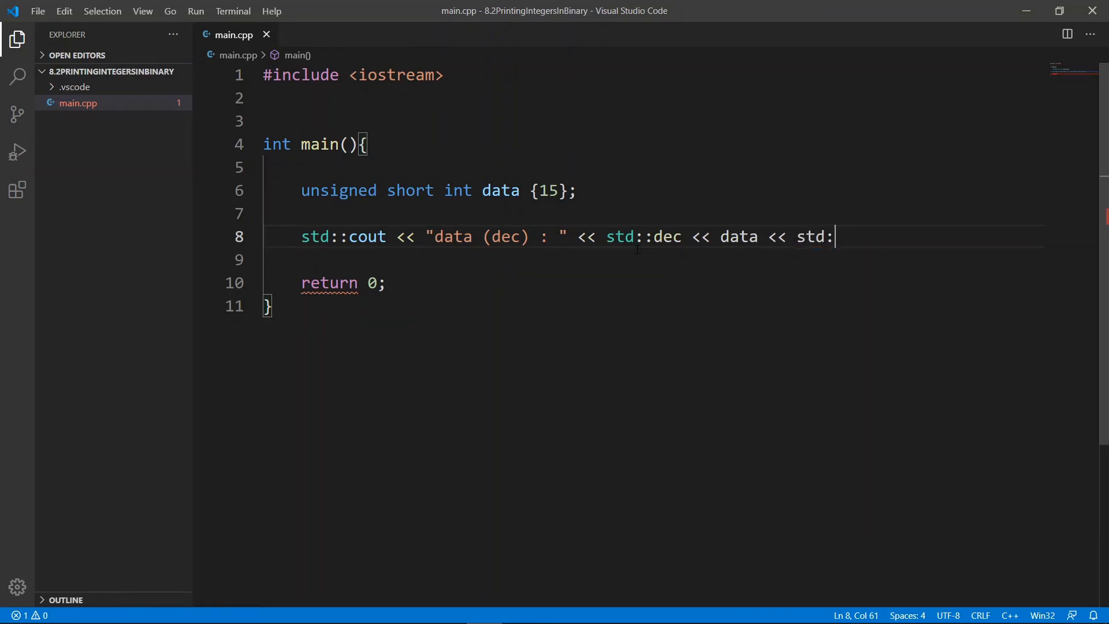
pyautogui.write(':endl;')
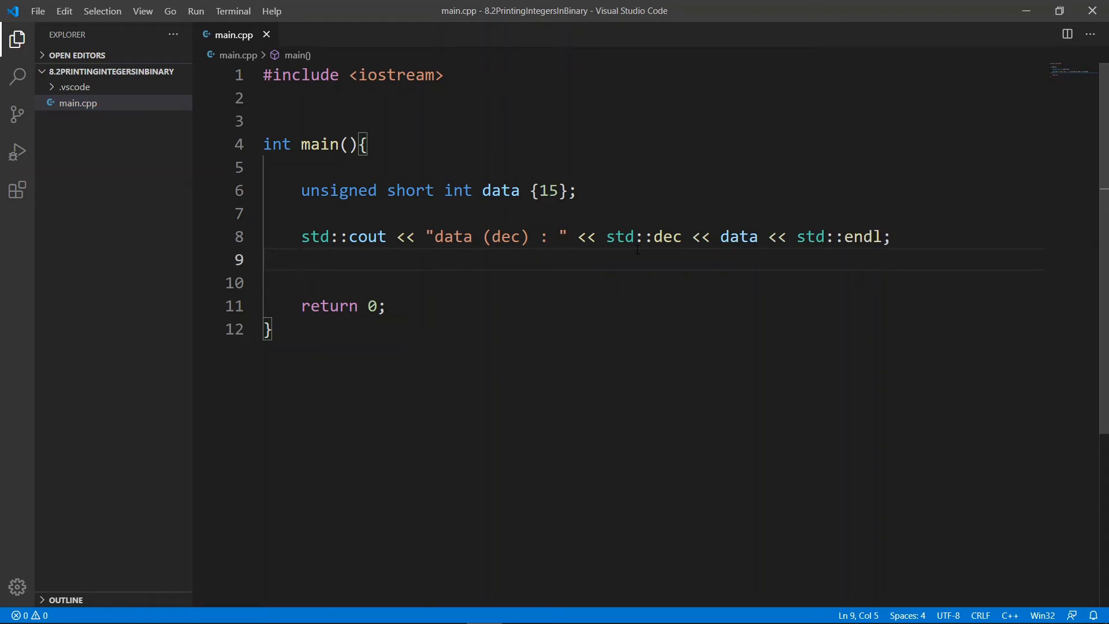
# Step: Add the "data (oct) : " line with std::oct and begin the hex output line
pyautogui.write('std::cout <')
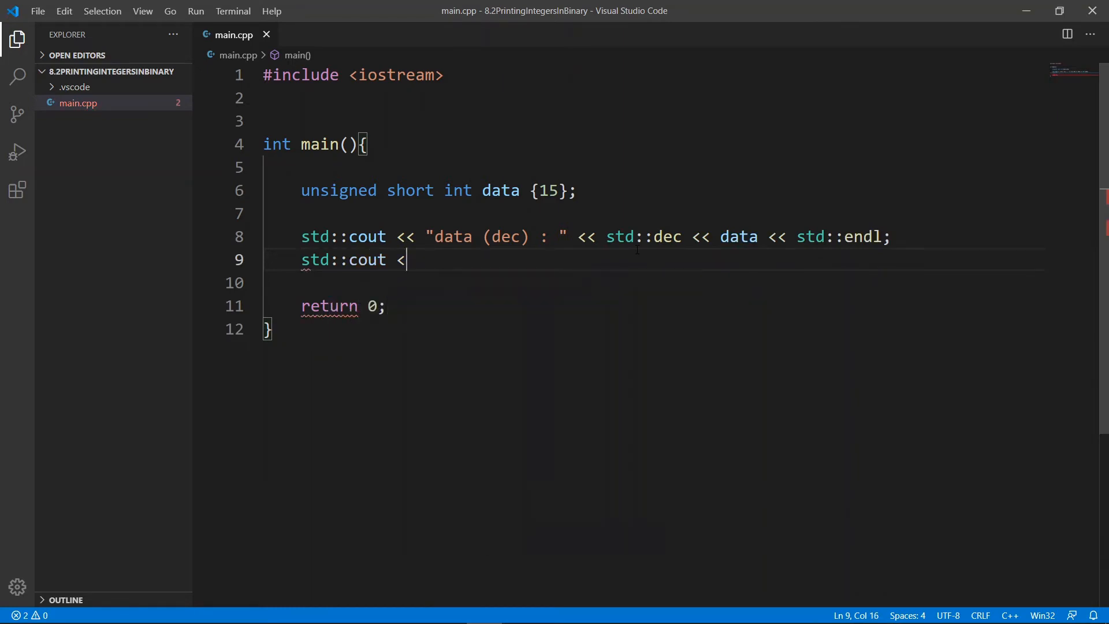
pyautogui.write('<< "data (o"')
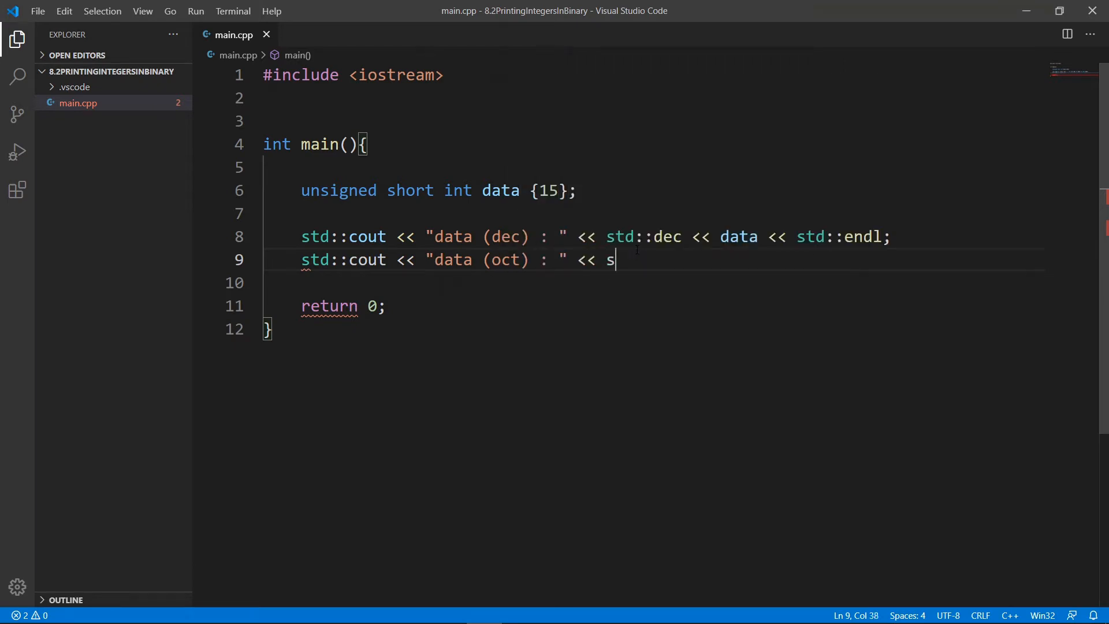
pyautogui.write('td::oct << data << s')
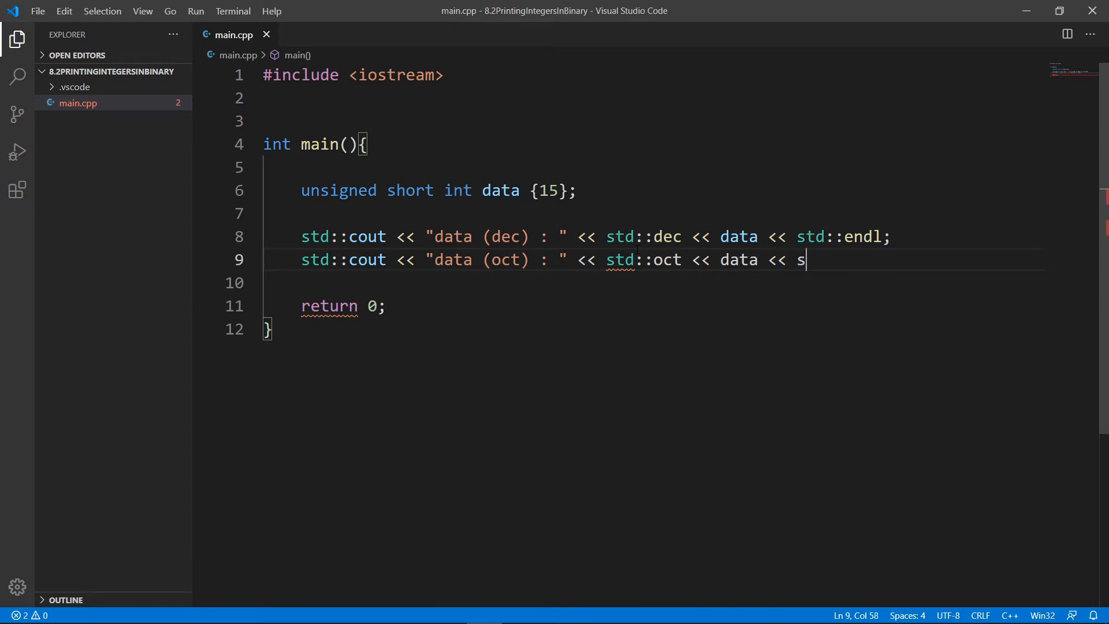
pyautogui.write('td::endl;')
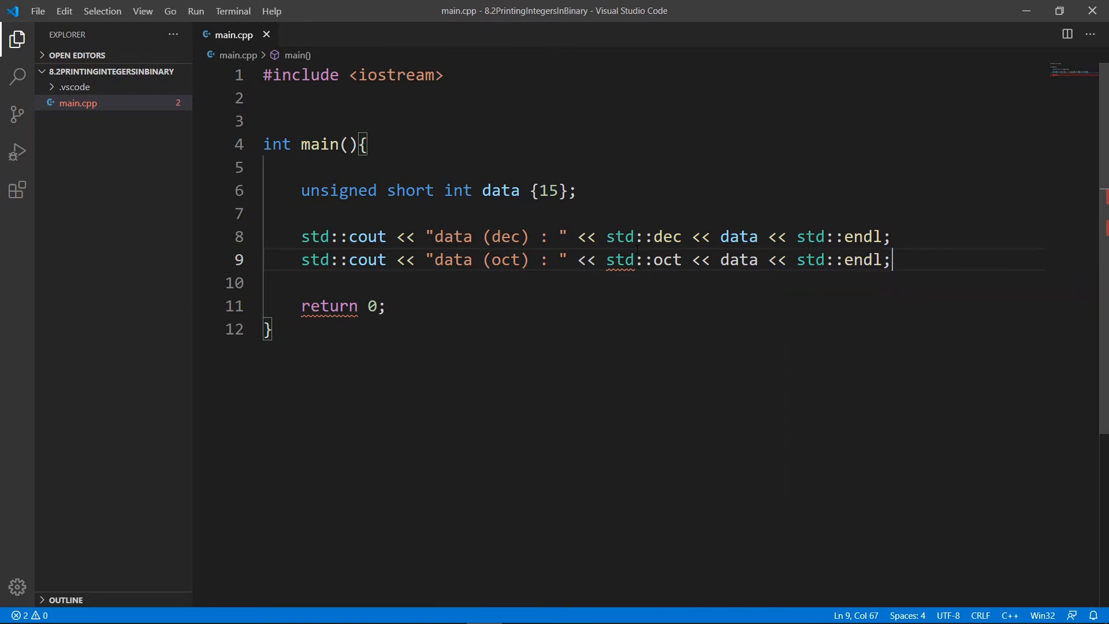
pyautogui.press('Enter')
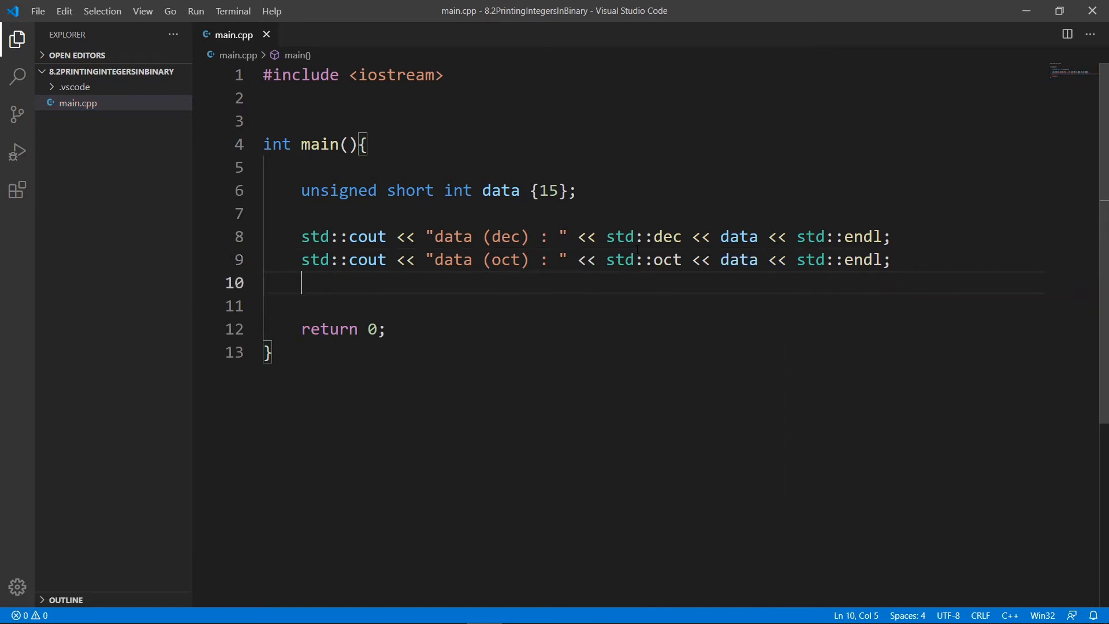
pyautogui.write('std::cout')
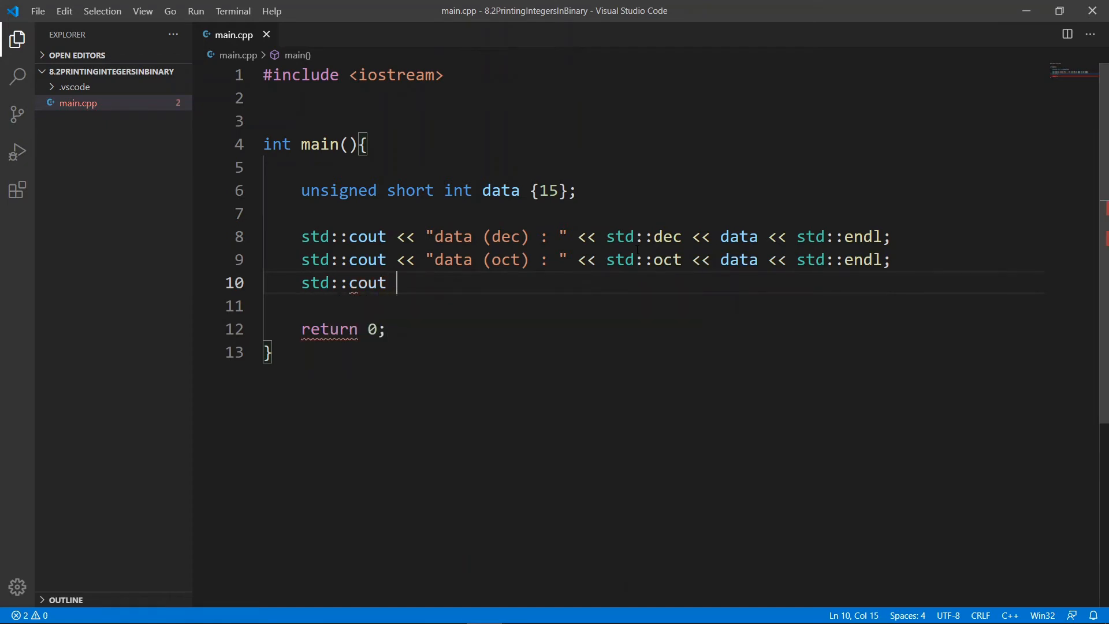
pyautogui.write('<< "data (o"')
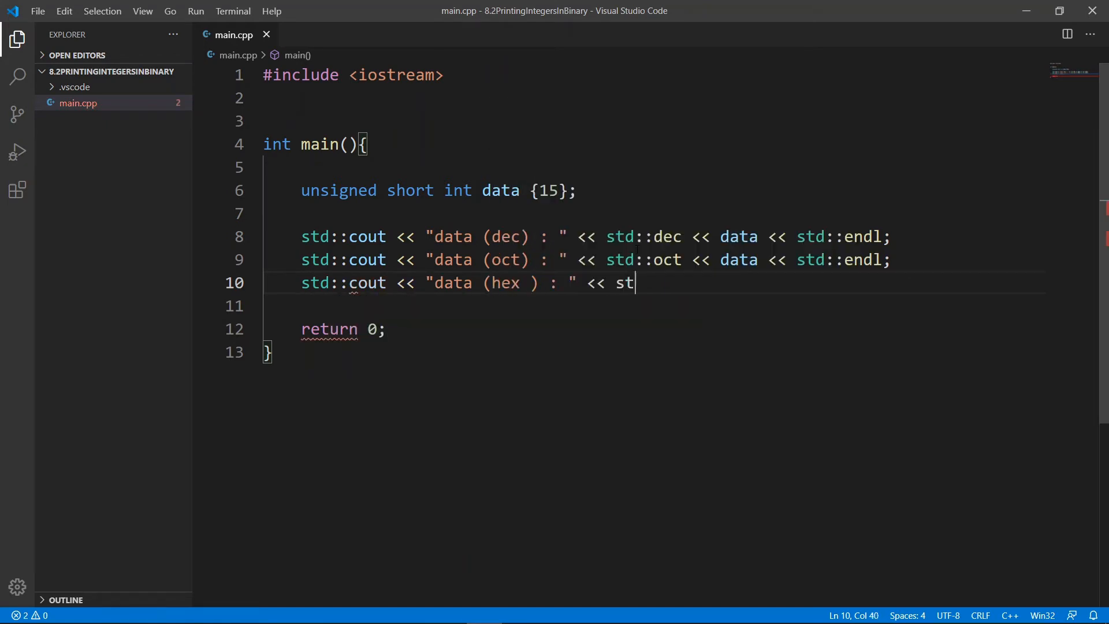
pyautogui.write('d:::')
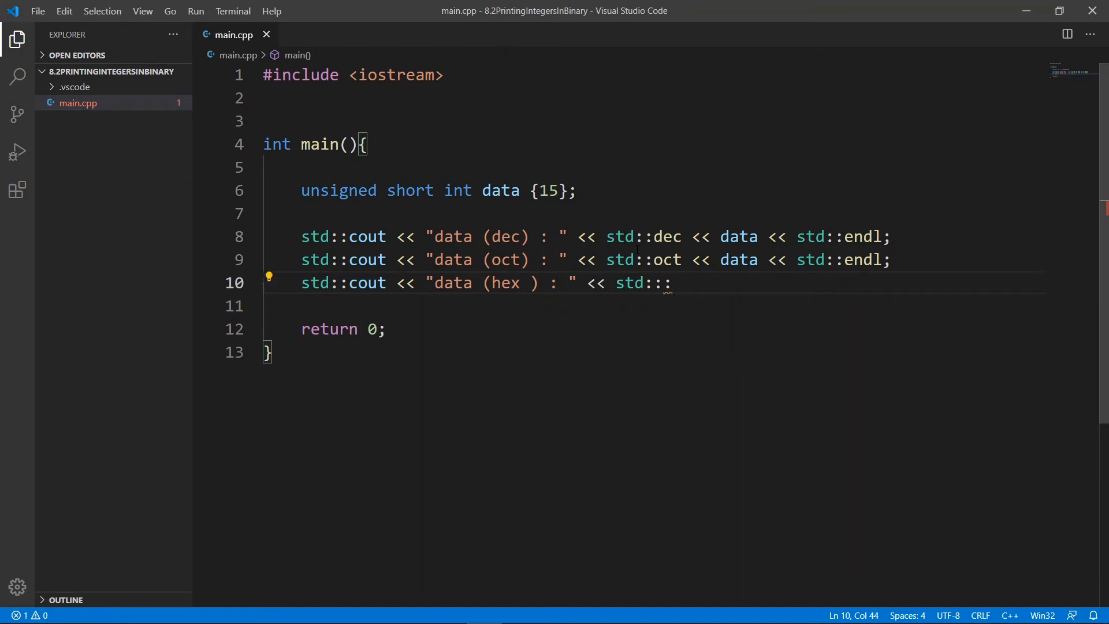
# Step: Finish std::hex << data, build rooster.exe and run it to print 15, 17 and f
pyautogui.write('hex << data')
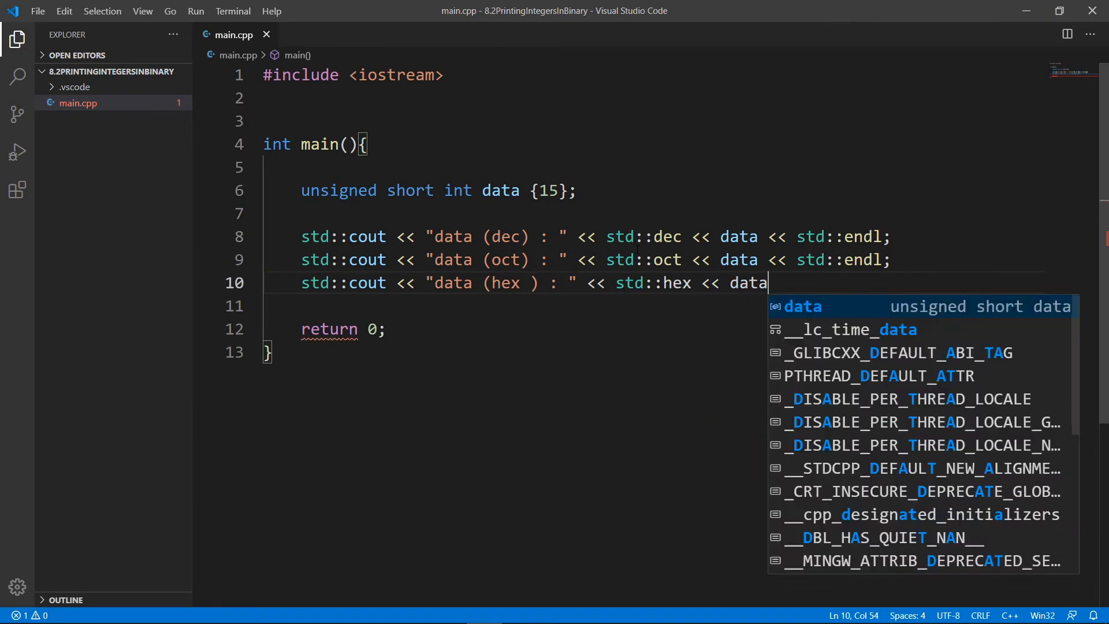
pyautogui.click(233, 11)
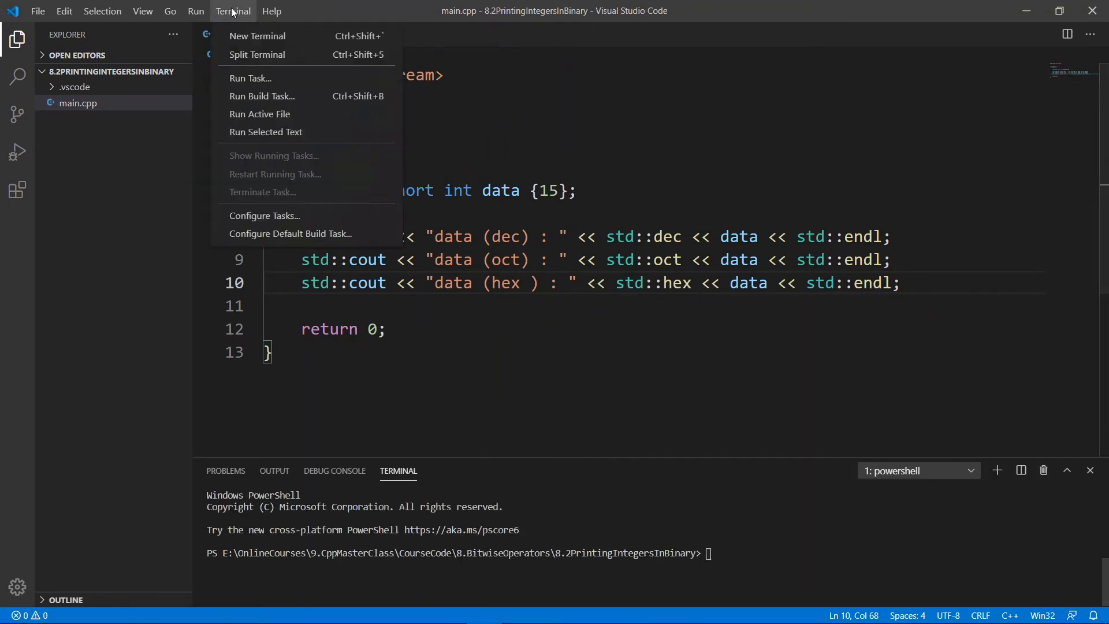
pyautogui.click(261, 96)
pyautogui.write('r')
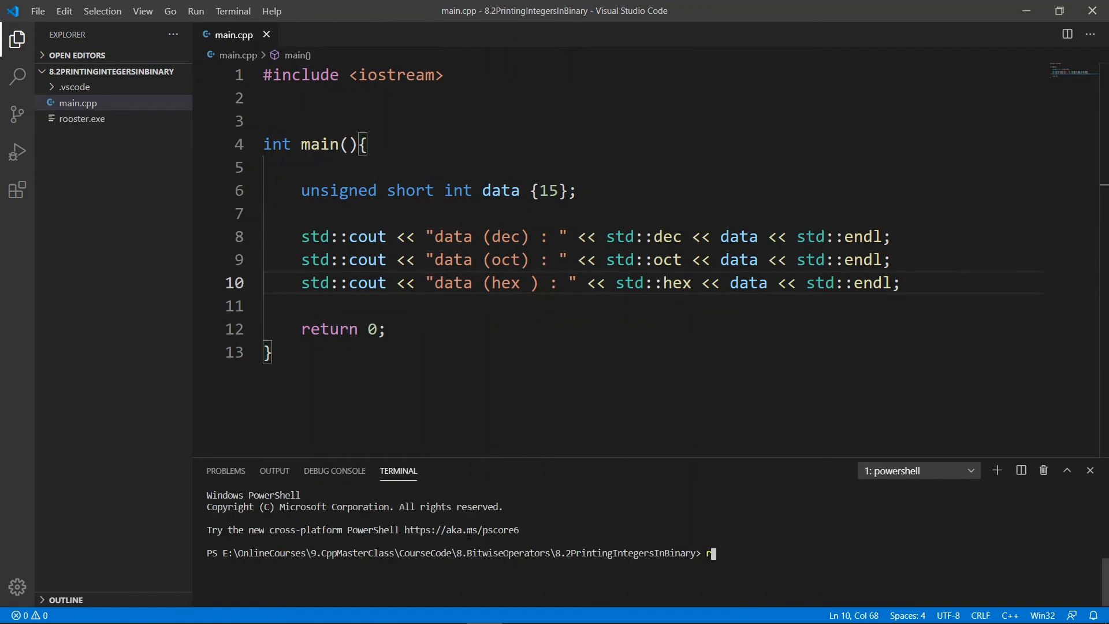
pyautogui.write('oo')
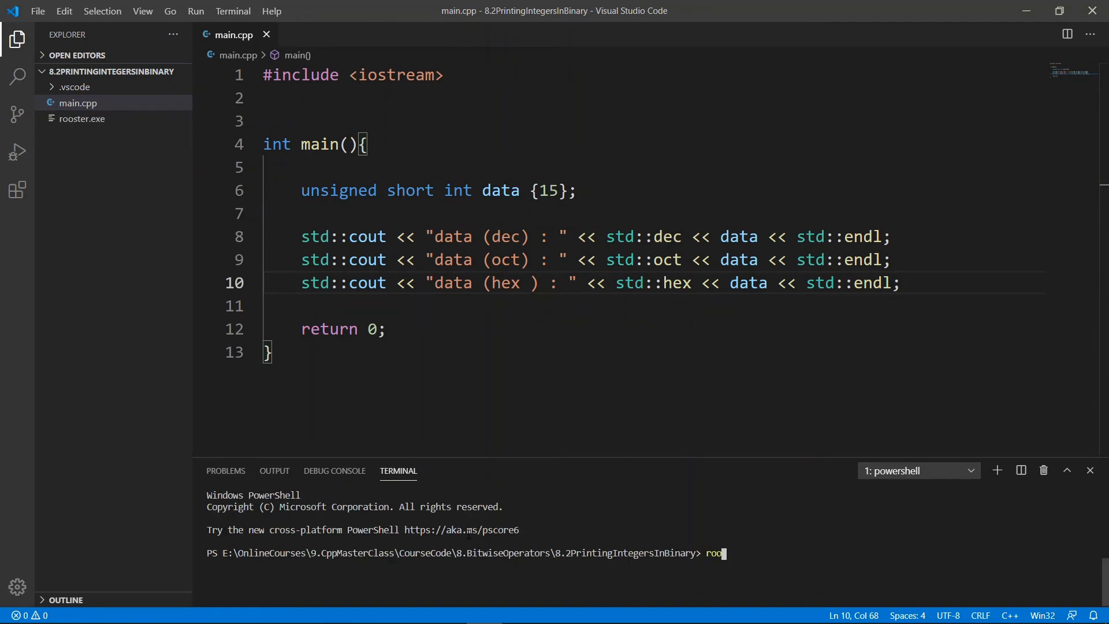
pyautogui.press('Enter')
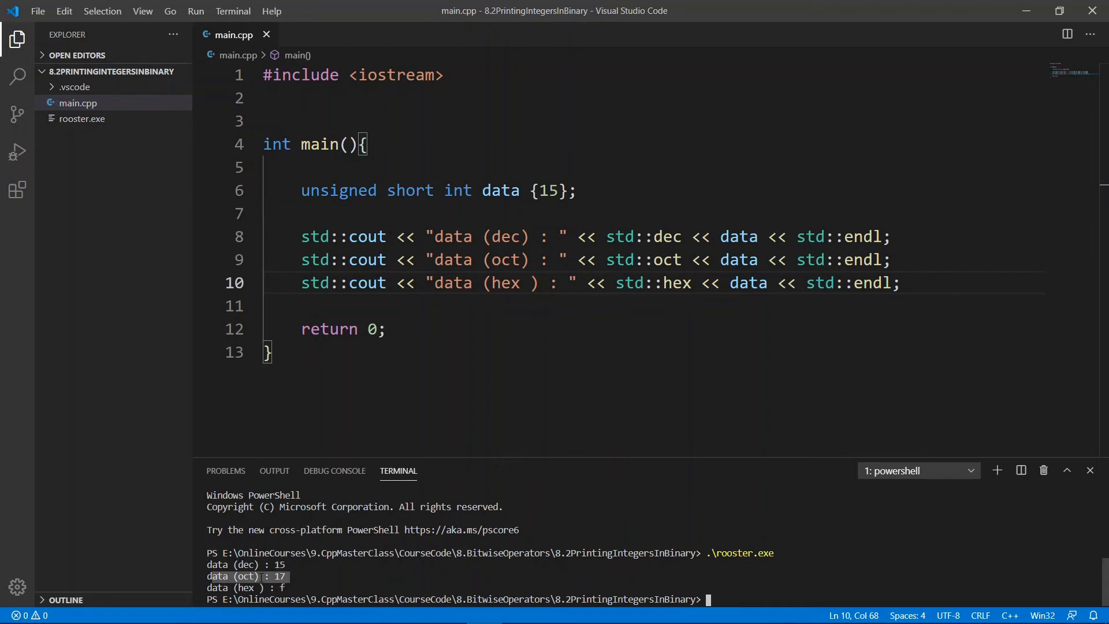
# Step: Add std::showbase to the print lines and hide the Explorer sidebar
pyautogui.moveTo(301, 235); pyautogui.dragTo(510, 260)
pyautogui.write('std::')
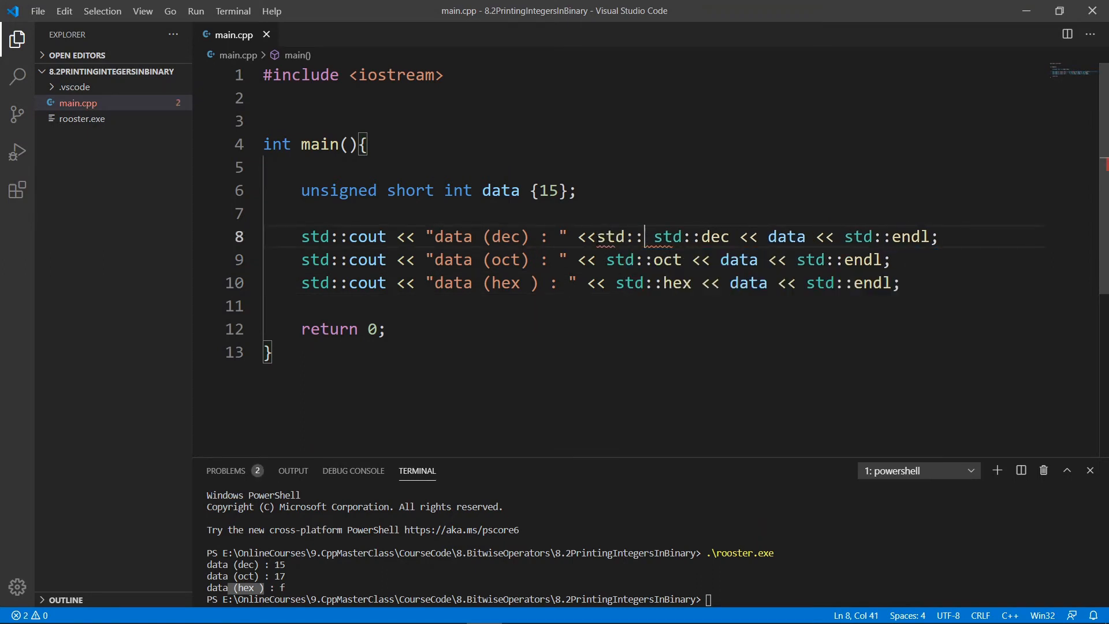
pyautogui.write('showbase <<')
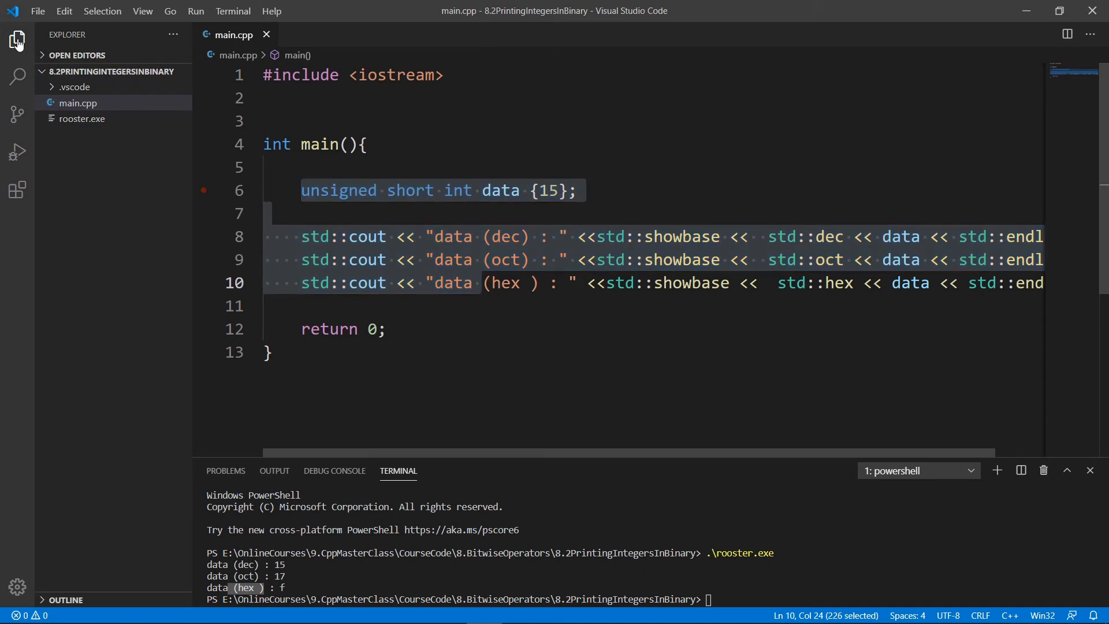
pyautogui.click(16, 38)
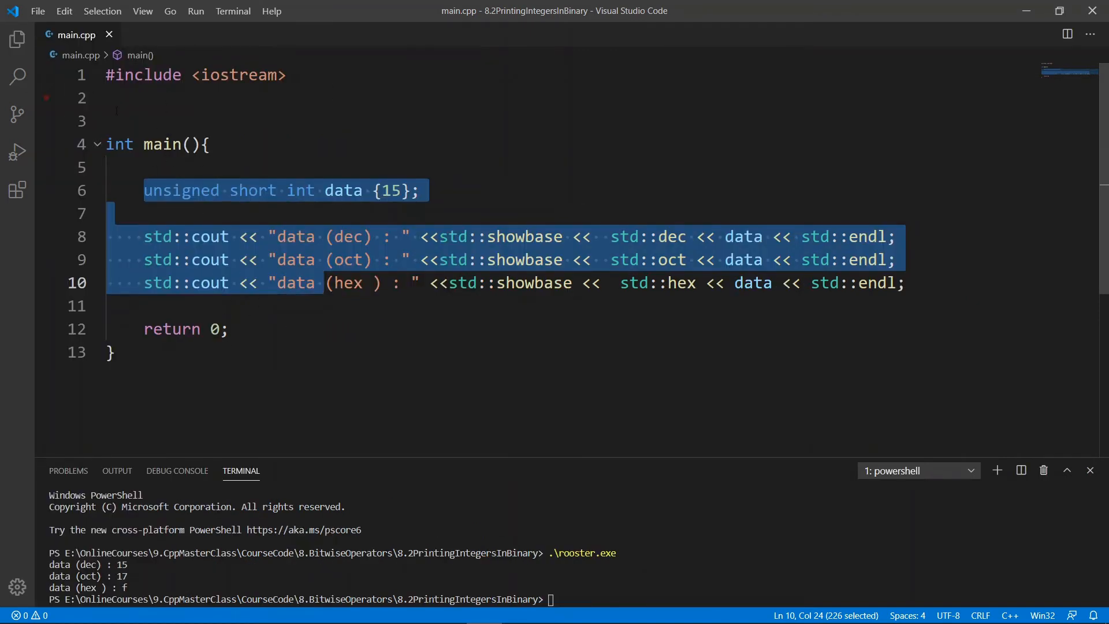
pyautogui.click(16, 39)
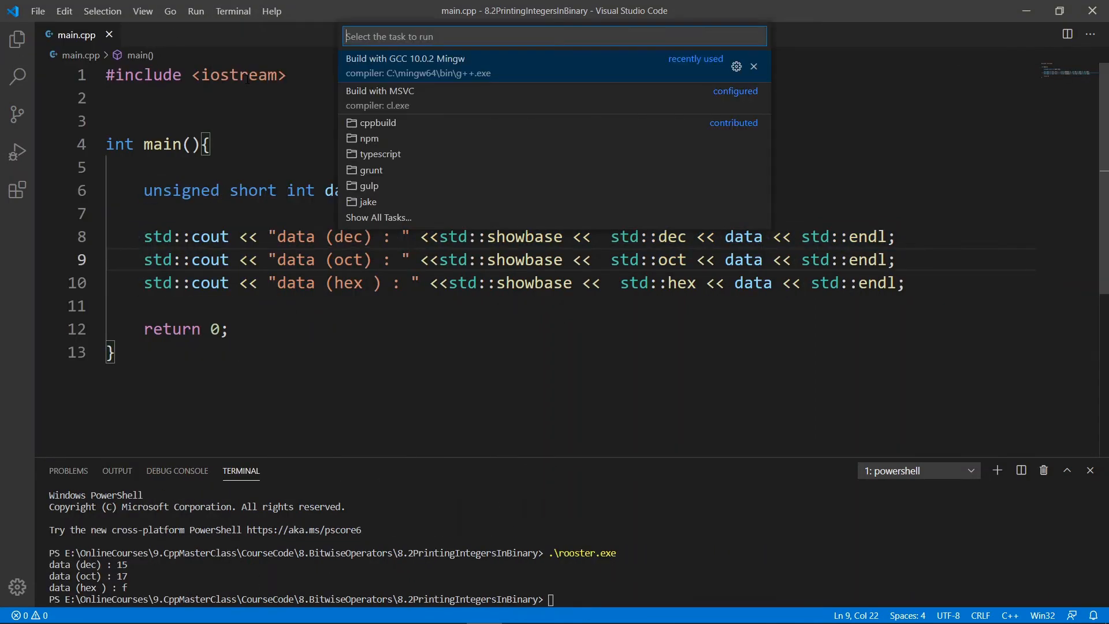
# Step: Rebuild with the GCC task so the rerun prints 15, 017 and 0xf
pyautogui.click(405, 58)
pyautogui.write('.\\rooster.exe')
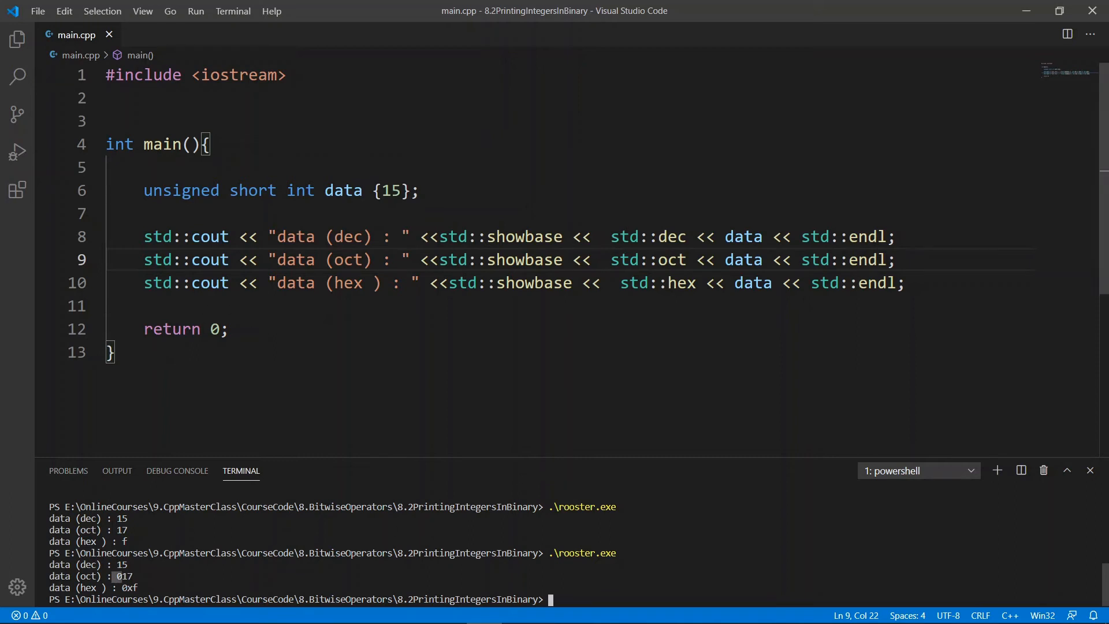
pyautogui.moveTo(525, 259)
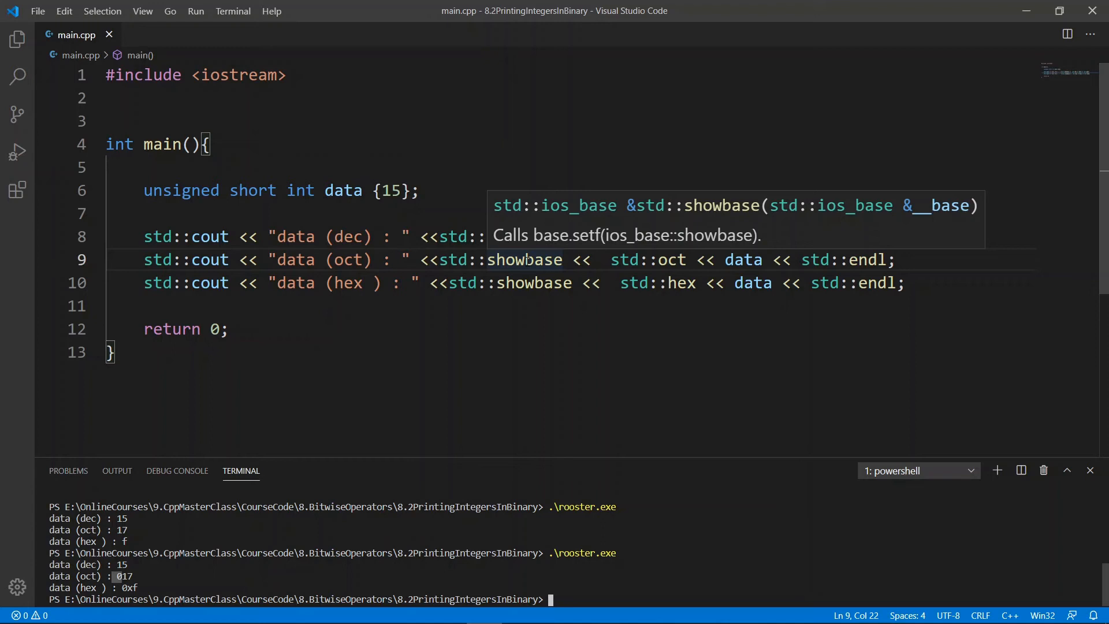
# Step: Add #include <bitset> after the iostream include
pyautogui.click(293, 76)
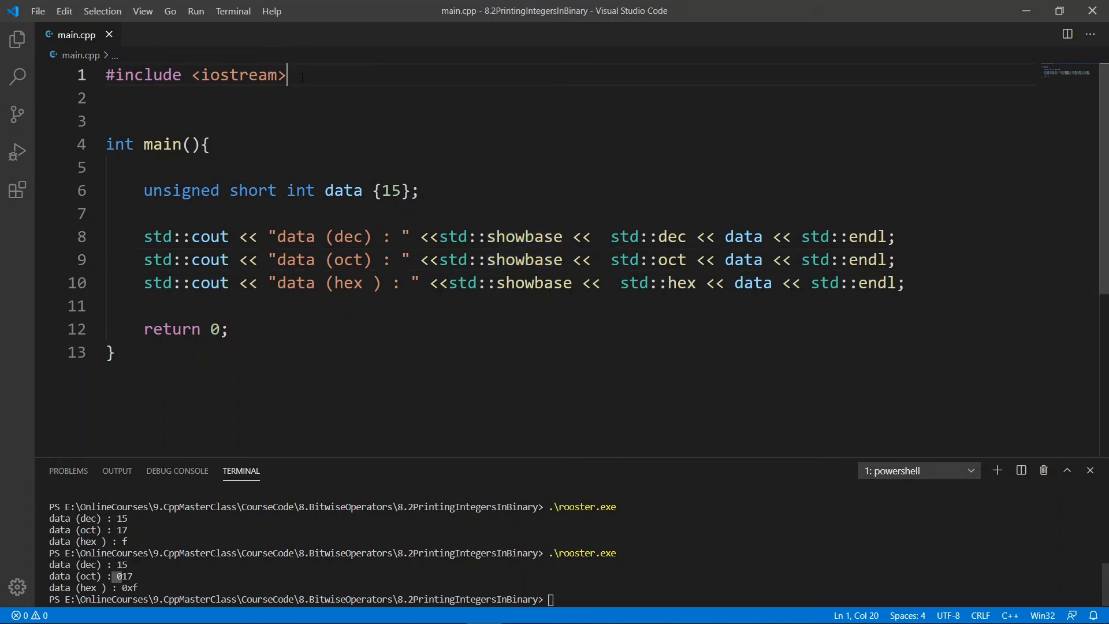
pyautogui.write('#incl')
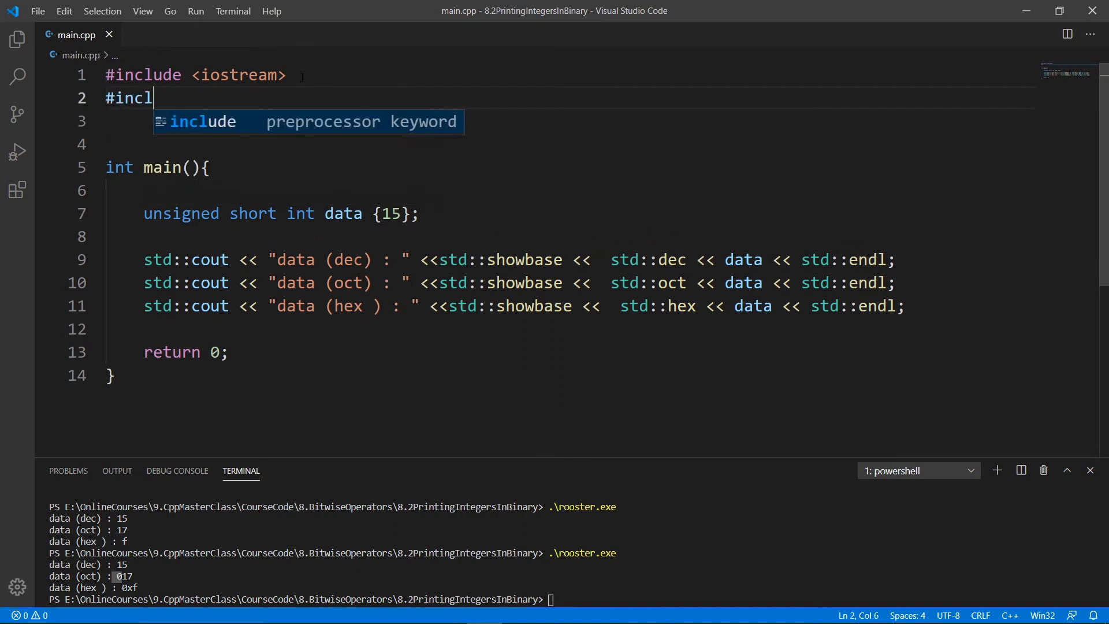
pyautogui.write('ude <bitset>')
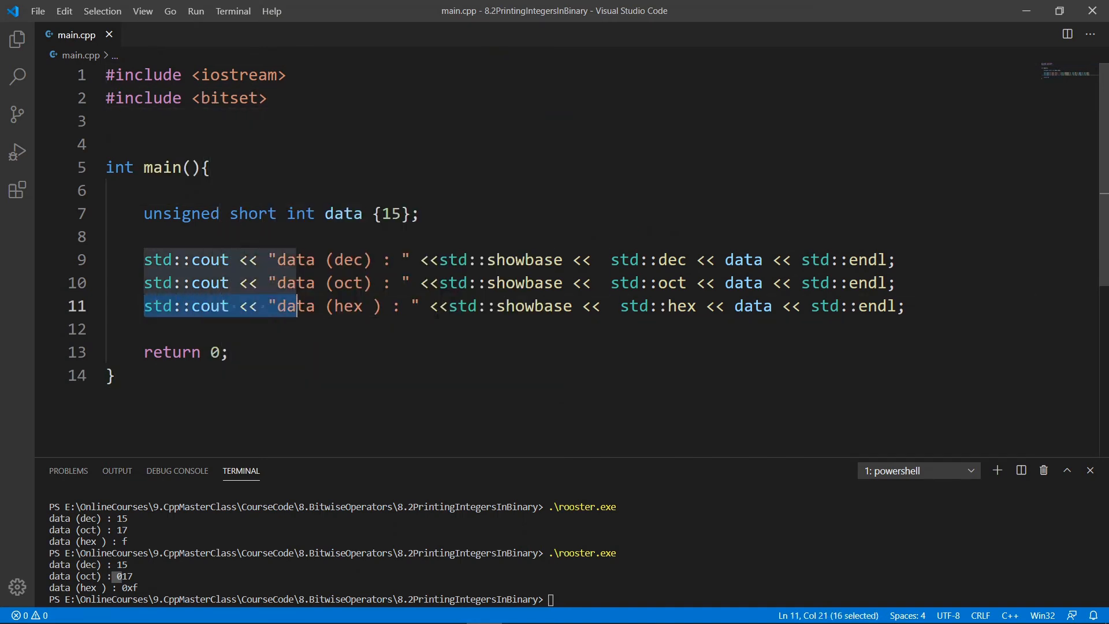
pyautogui.write('std::cout << "data (bin) : " << s')
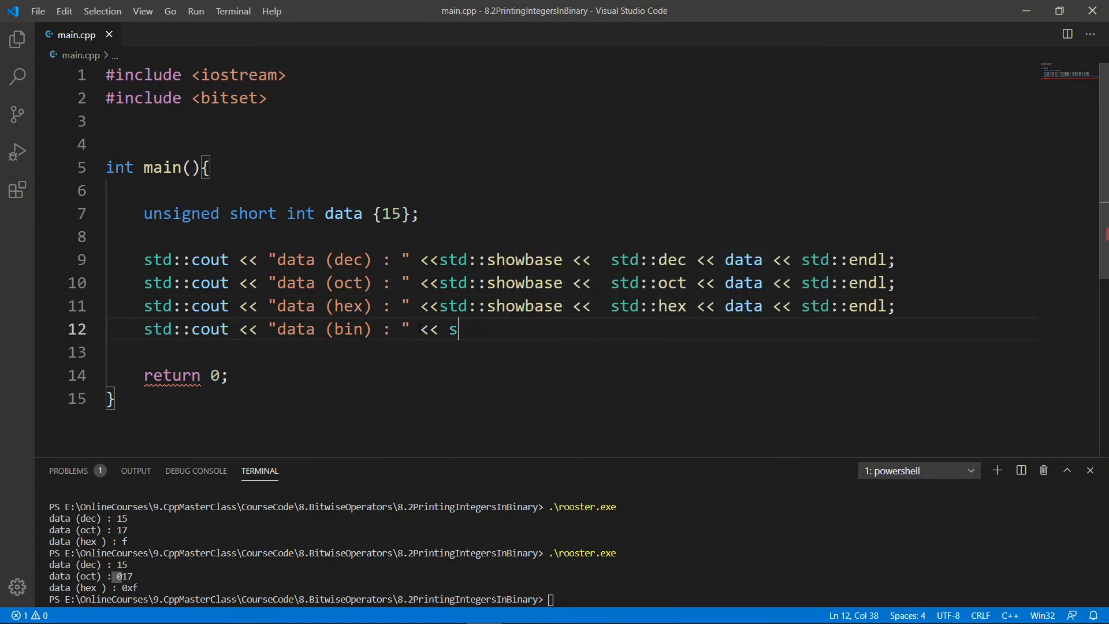
# Step: Write the "data (bin) : " line printing std::bitset<16>(data) followed by std::endl
pyautogui.write('td:')
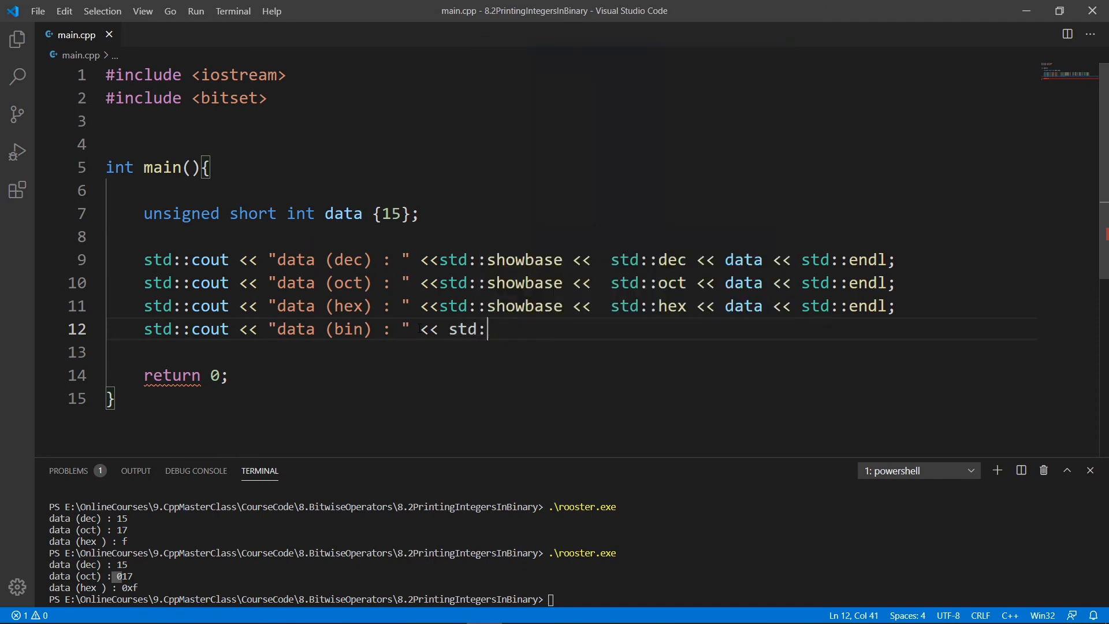
pyautogui.write('bitset<')
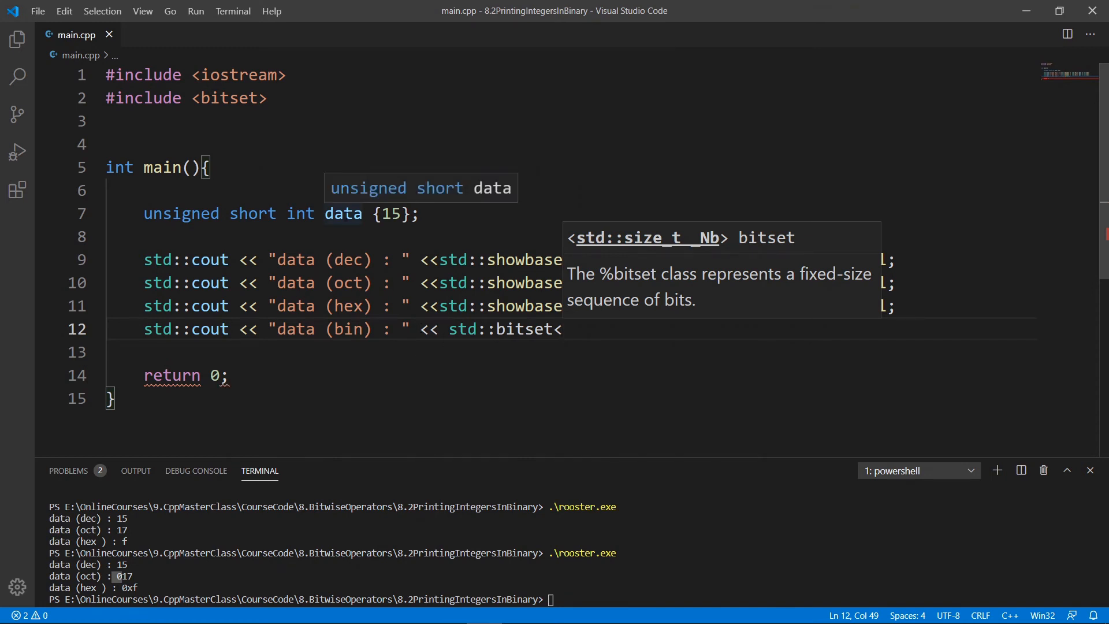
pyautogui.write('16')
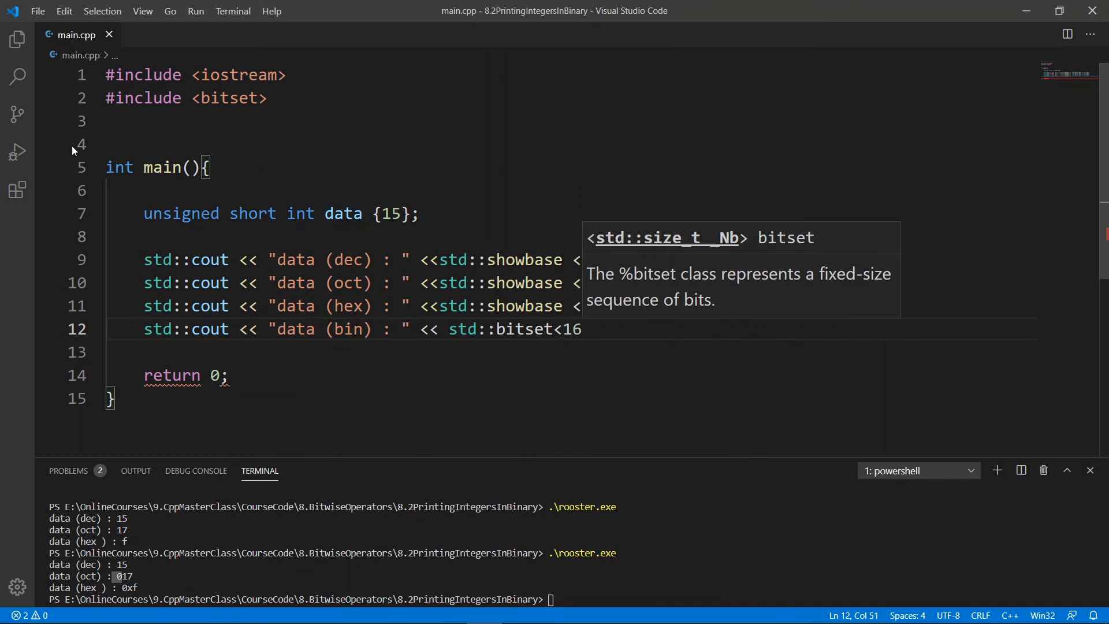
pyautogui.moveTo(143, 213); pyautogui.dragTo(278, 212)
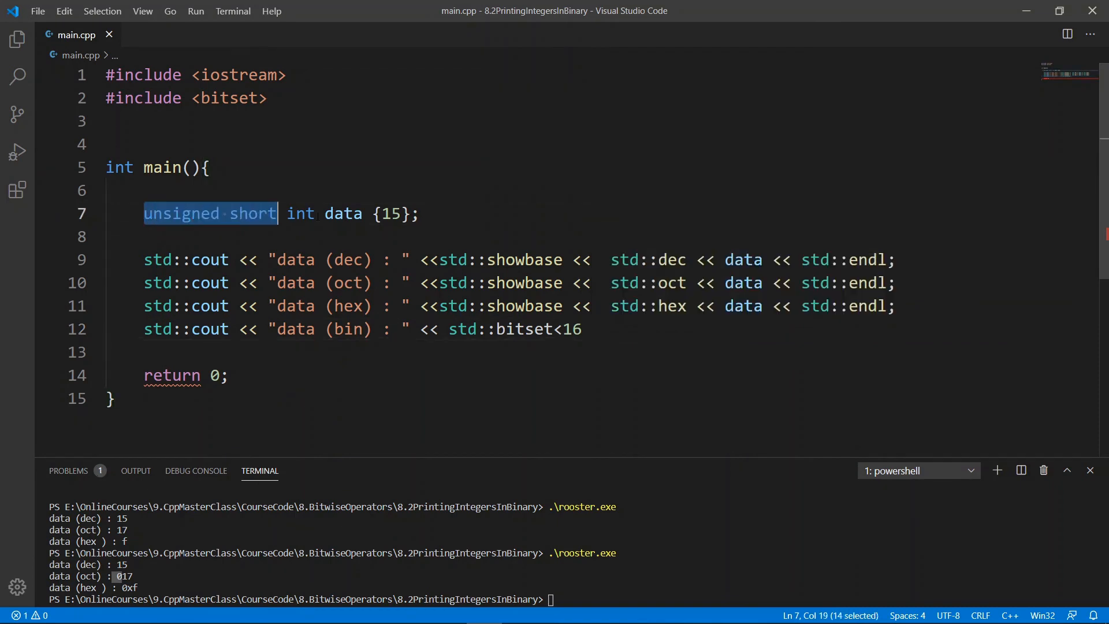
pyautogui.write('>')
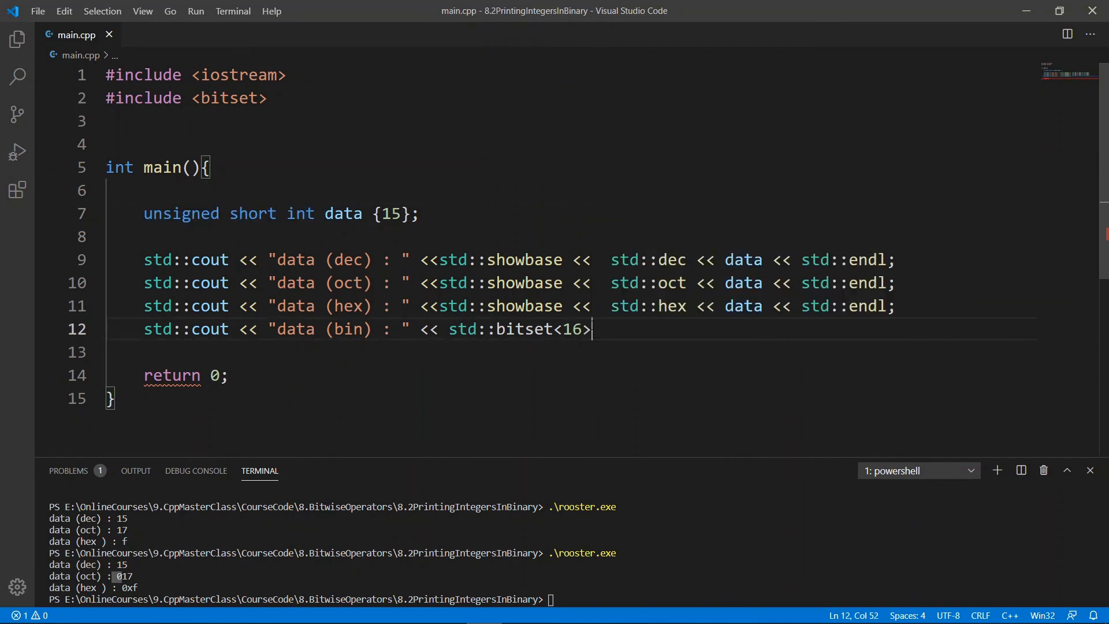
pyautogui.write('(data)')
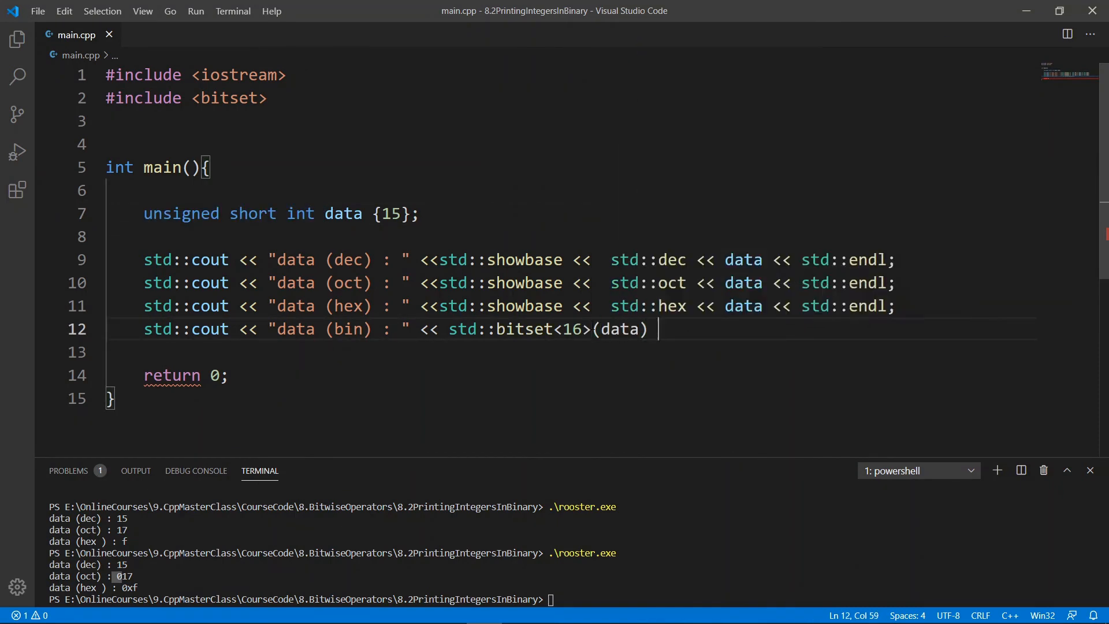
pyautogui.write('<< std:')
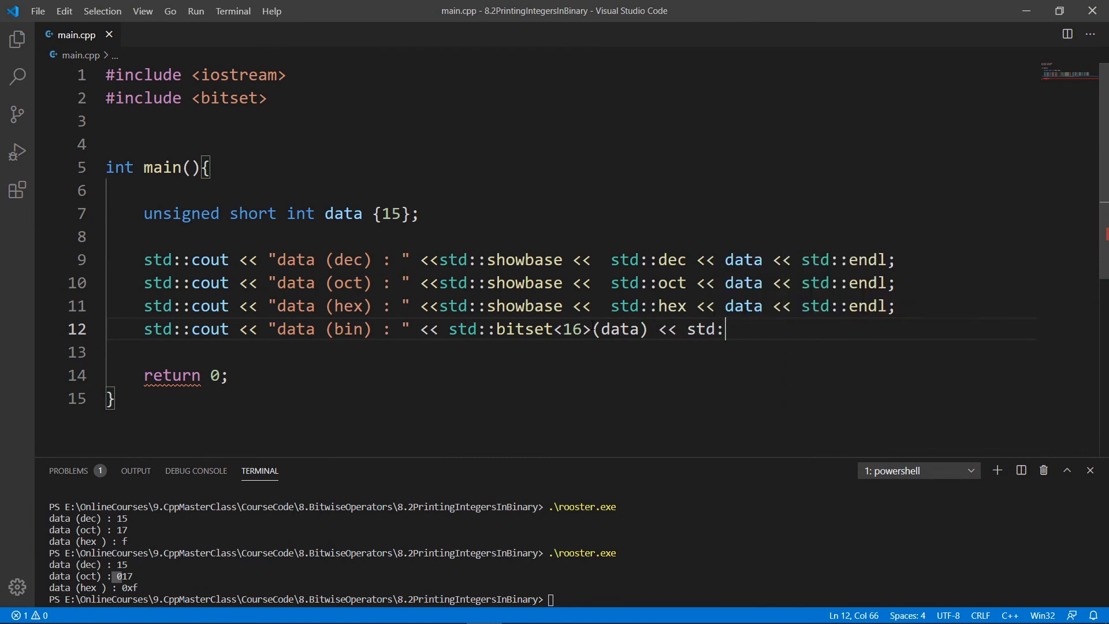
pyautogui.write(':')
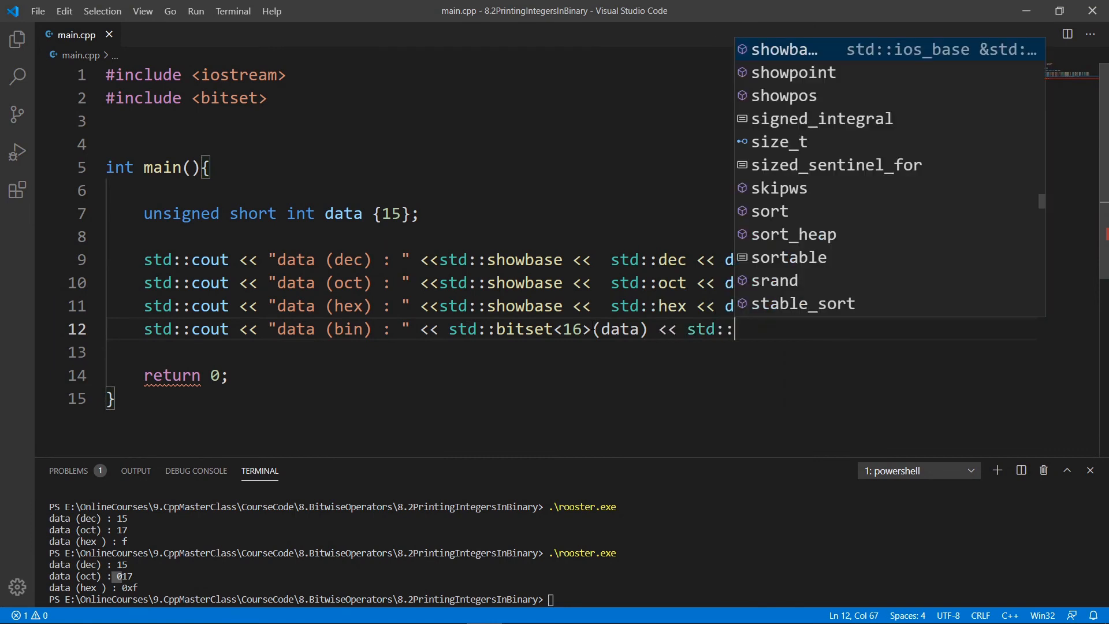
pyautogui.write('endl;')
pyautogui.click(301, 598)
pyautogui.write('.\\rooster.exe')
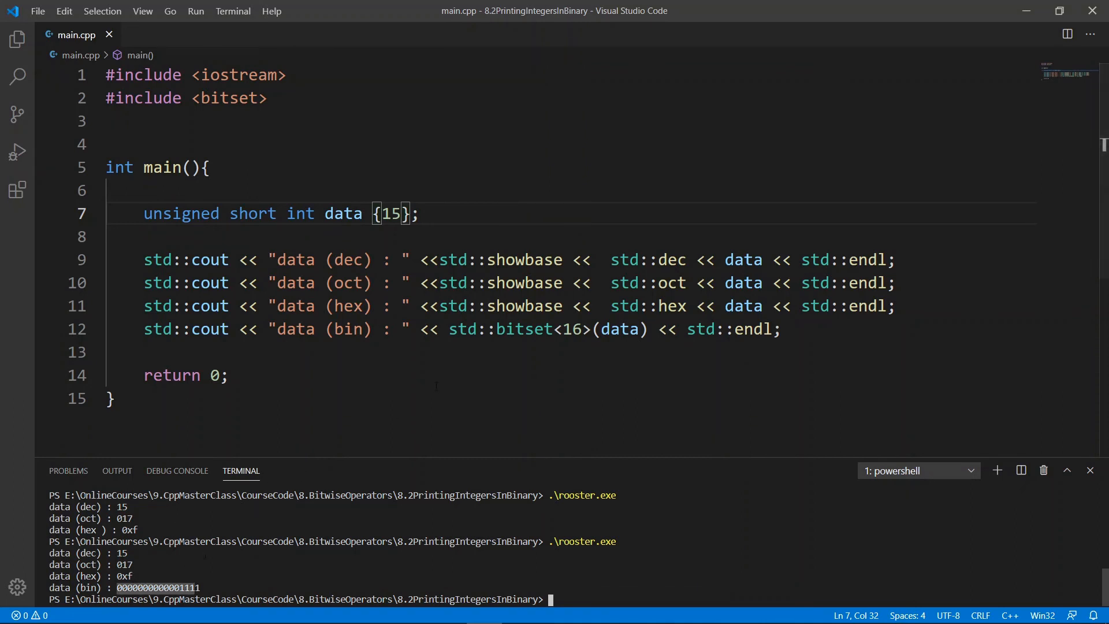
pyautogui.moveTo(449, 330); pyautogui.dragTo(658, 329)
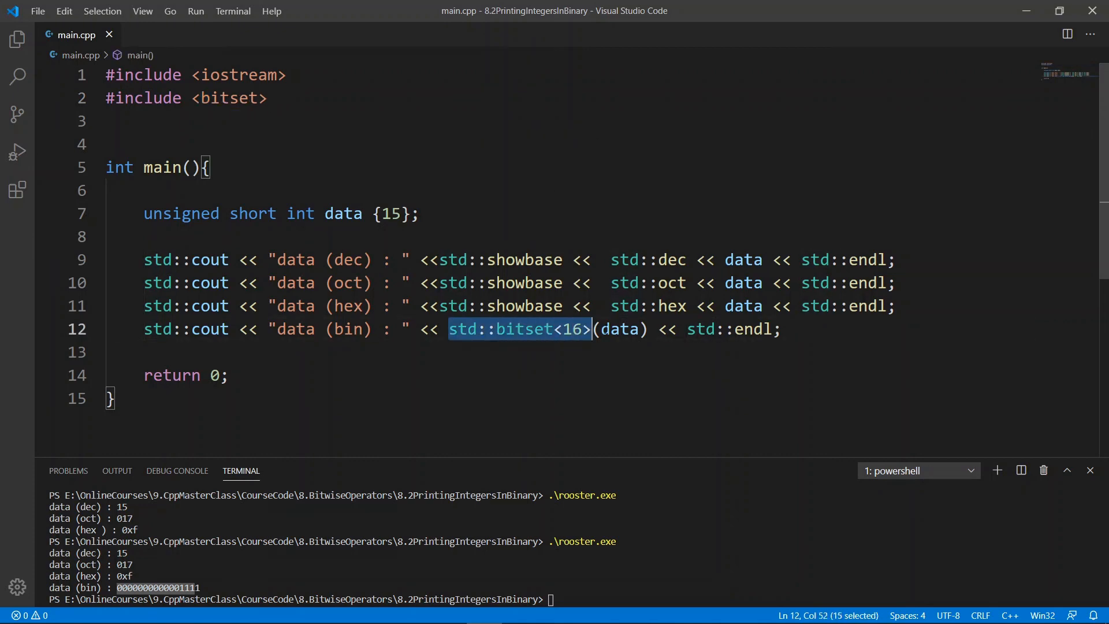
pyautogui.moveTo(590, 329); pyautogui.dragTo(647, 329)
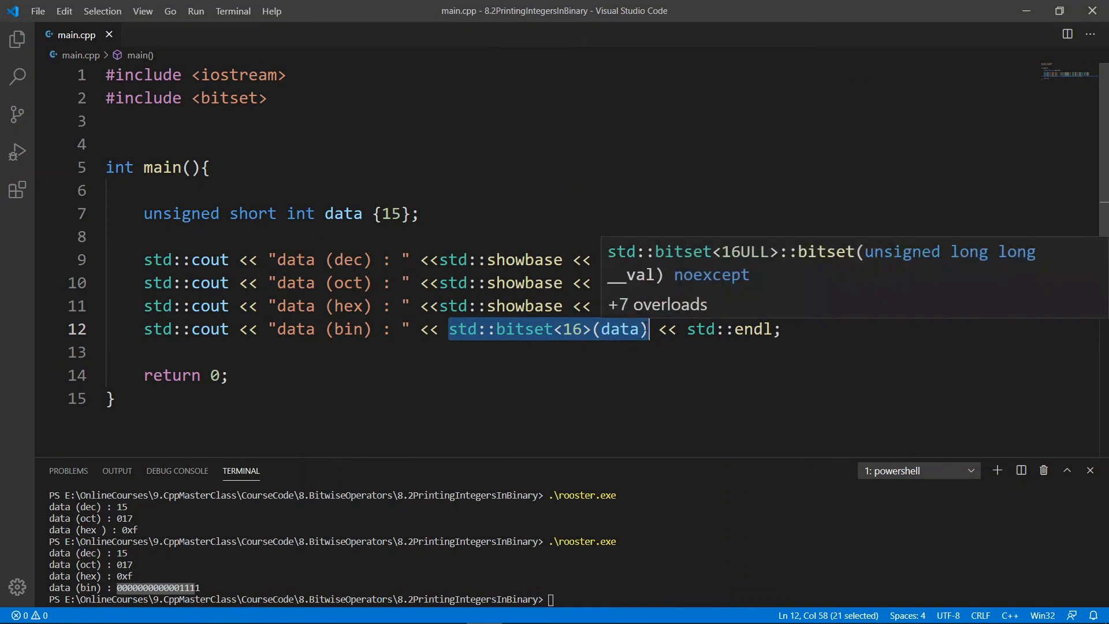
pyautogui.click(527, 307)
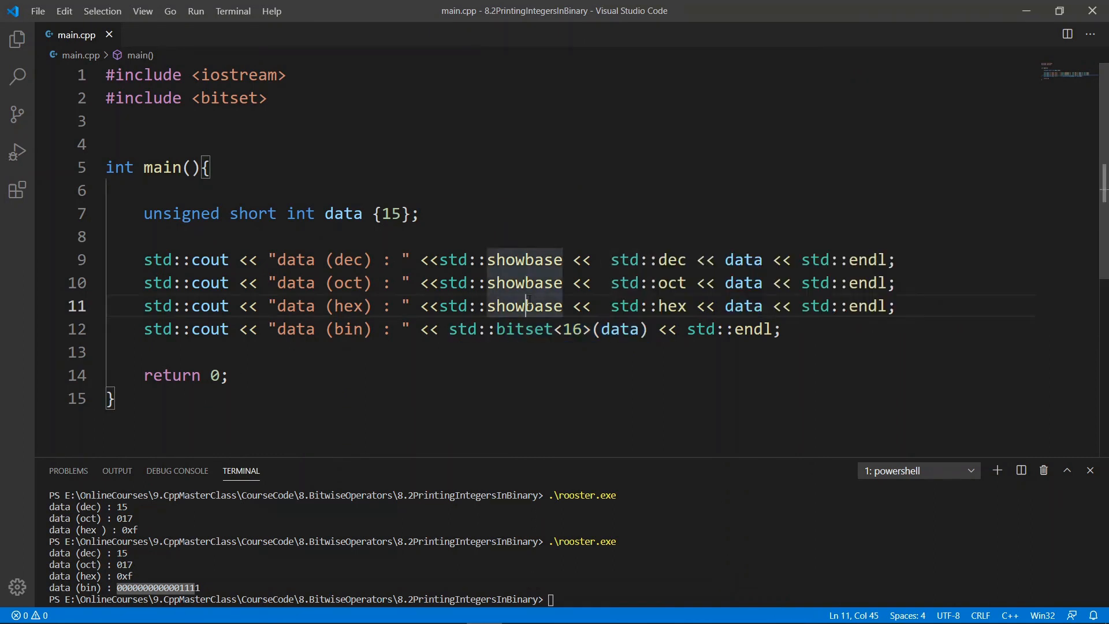